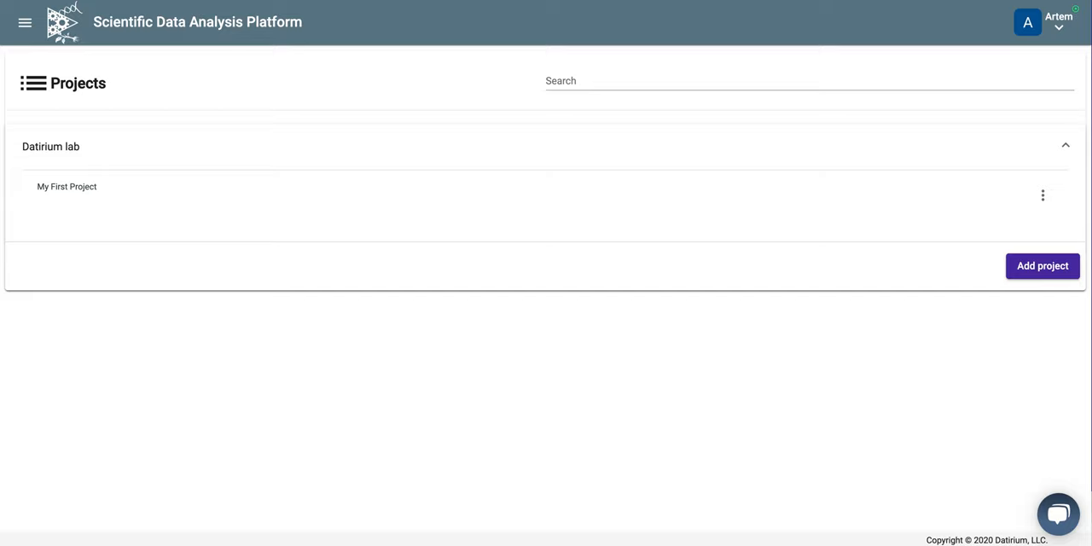
mouse_move(1005, 416)
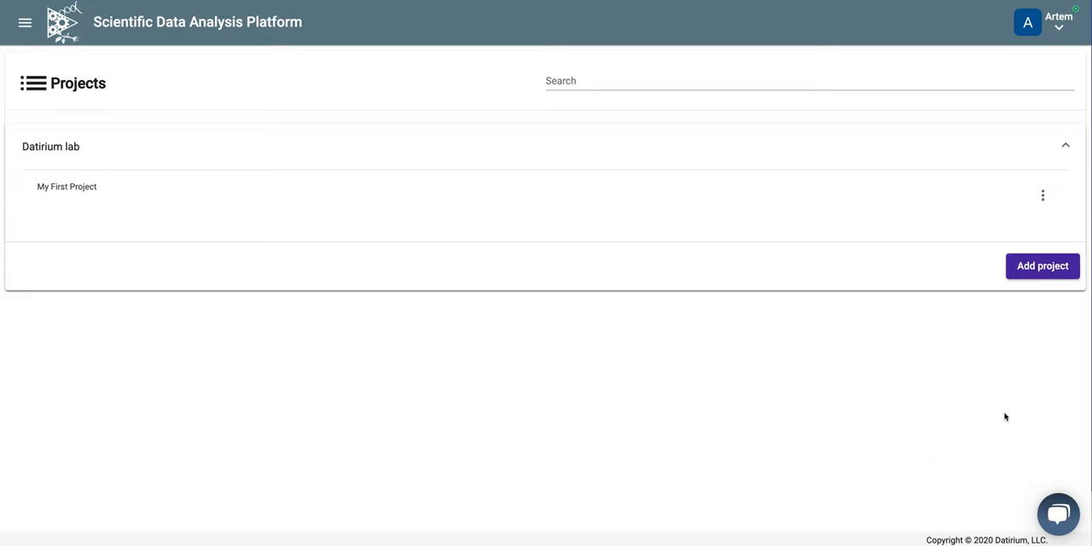
mouse_move(700, 387)
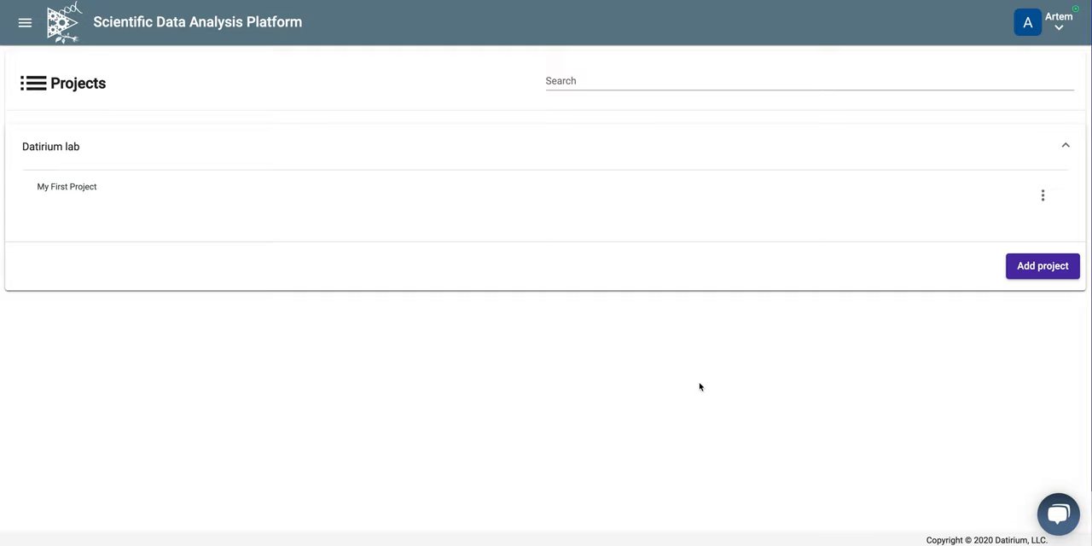
mouse_move(1027, 228)
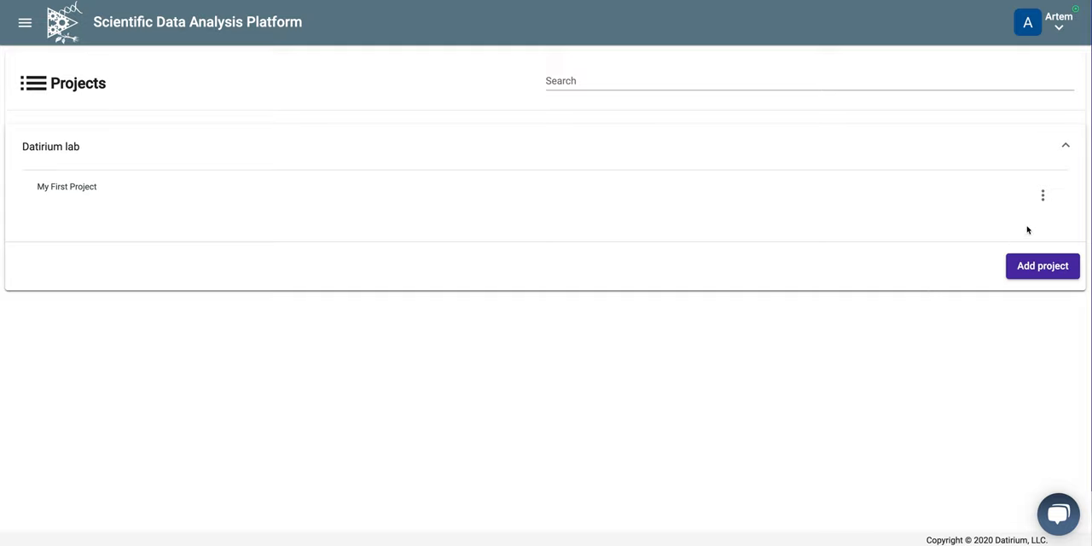
mouse_move(1033, 208)
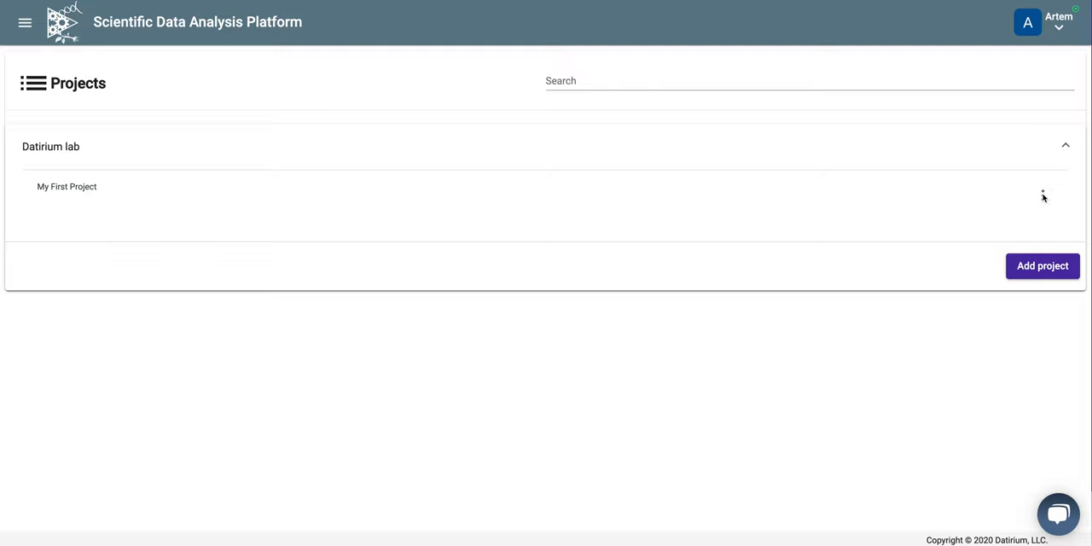
Show the Share, Edit and Delete options for My First Project
left_click(1042, 195)
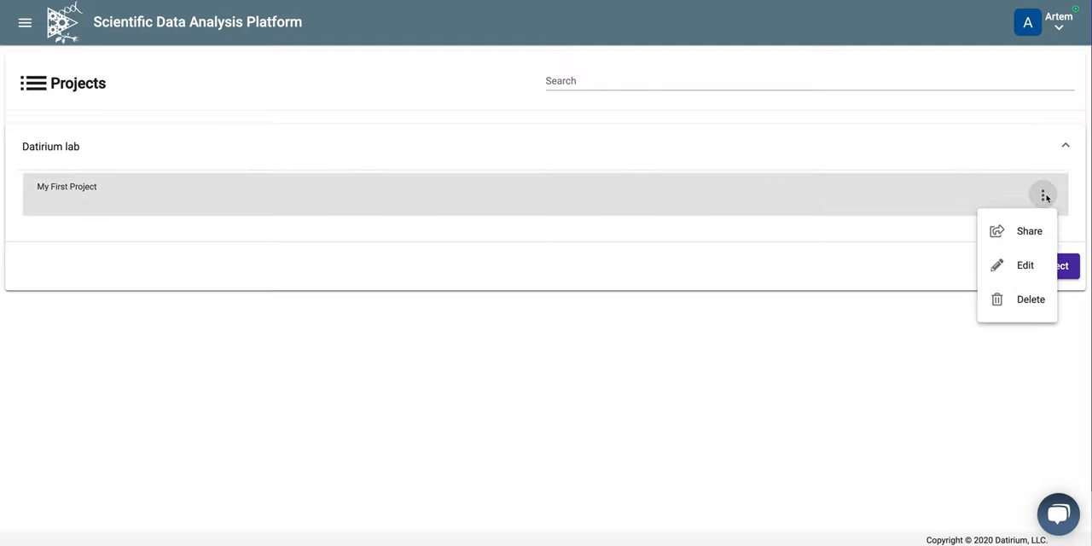
left_click(1023, 266)
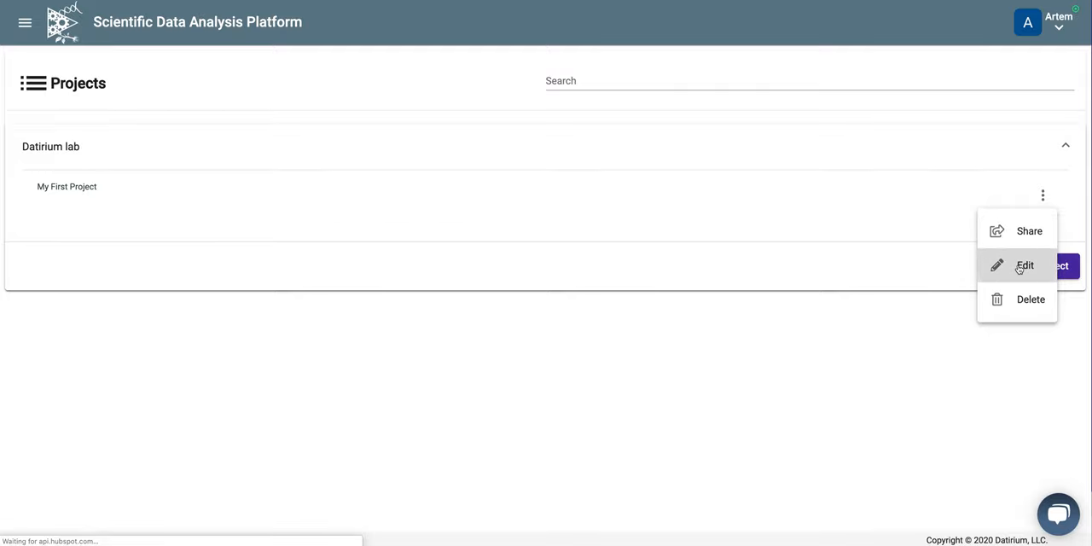
Edit My First Project, filter workflows by 'rna-seq', attach the two Trim Galore strand-specific pipelines and return to Projects
left_click(1023, 266)
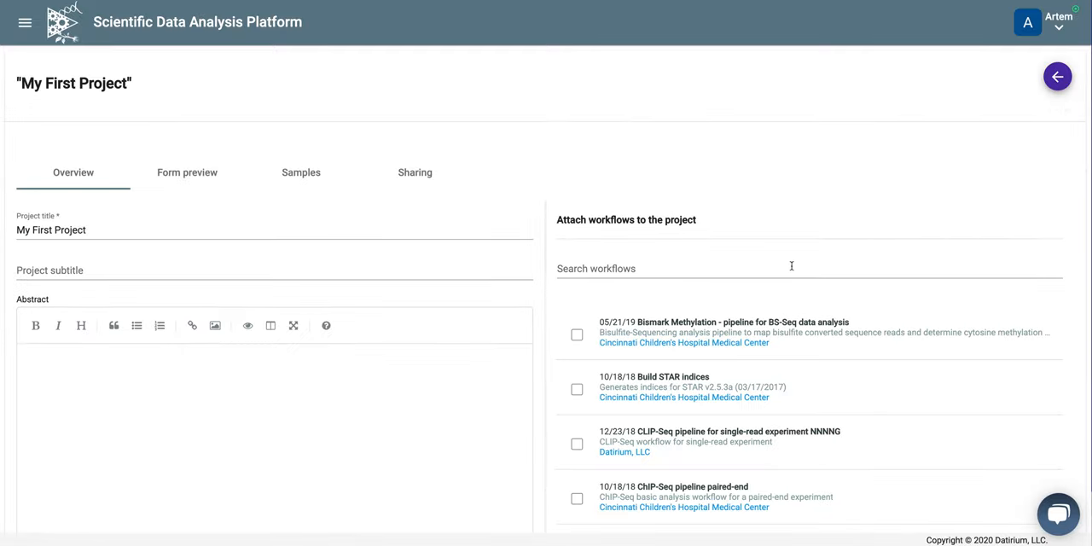
type("rna")
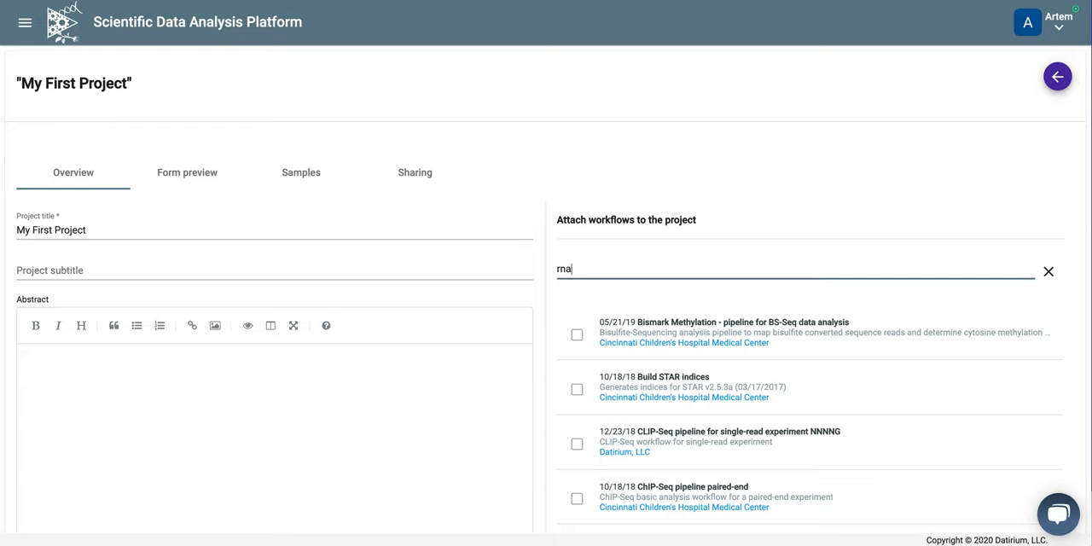
type("-s")
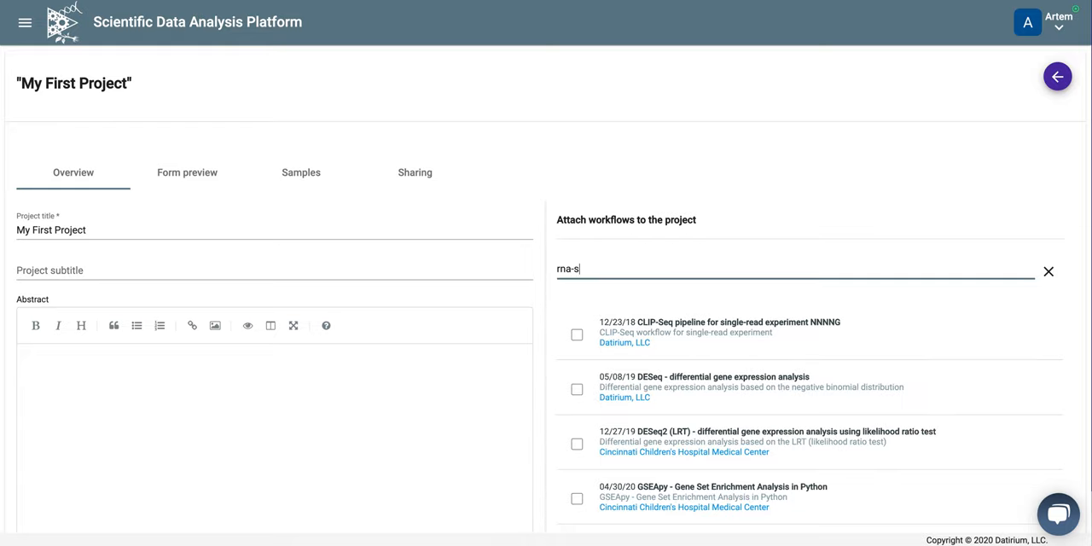
type("eq")
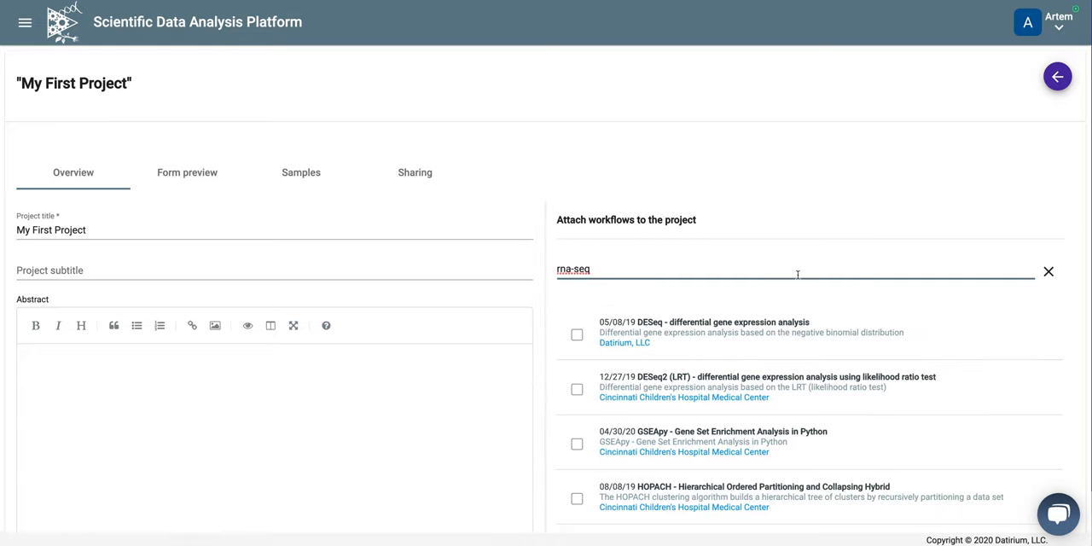
scroll("down", 3)
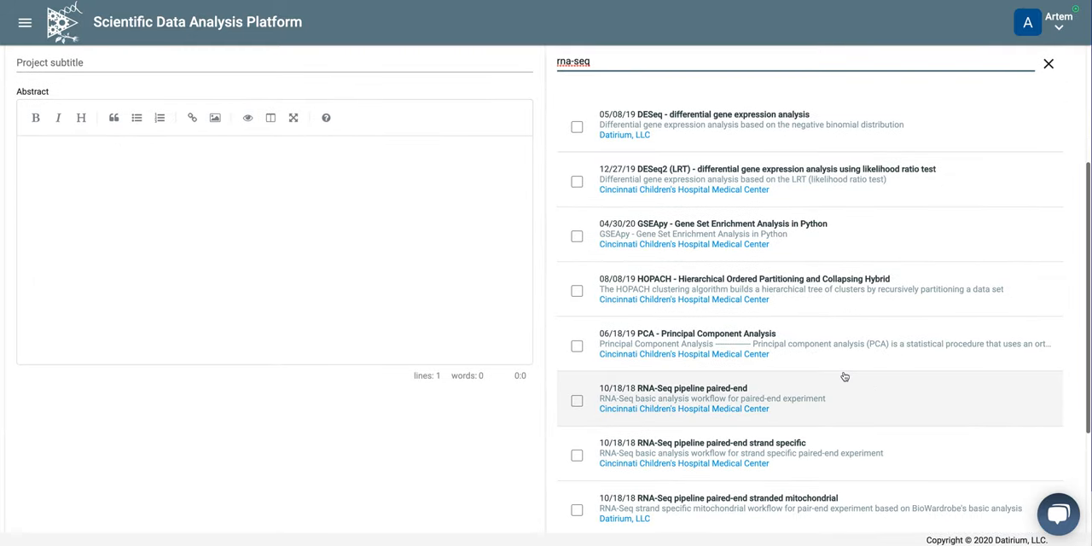
scroll("down", 3)
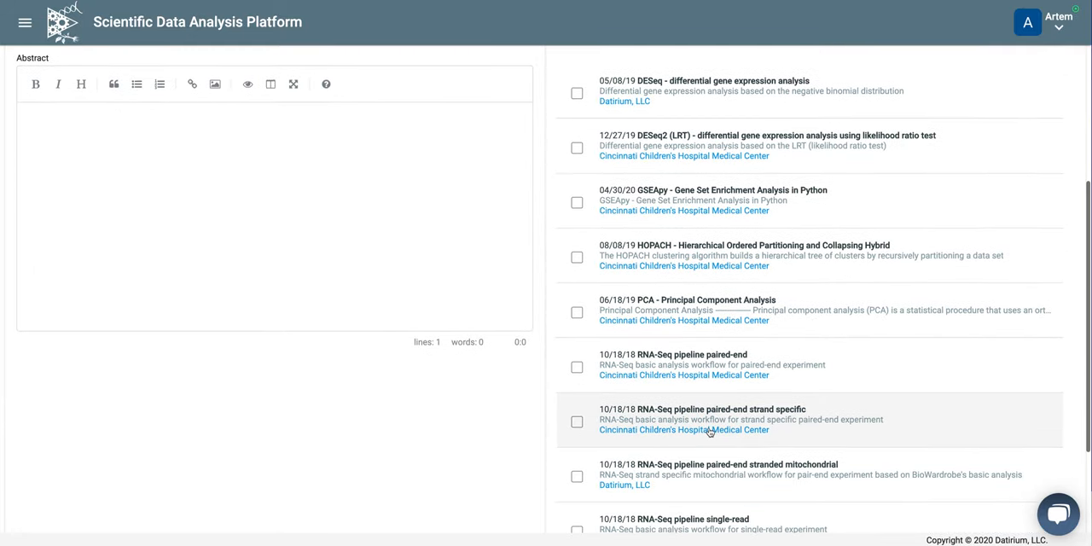
scroll("down", 3)
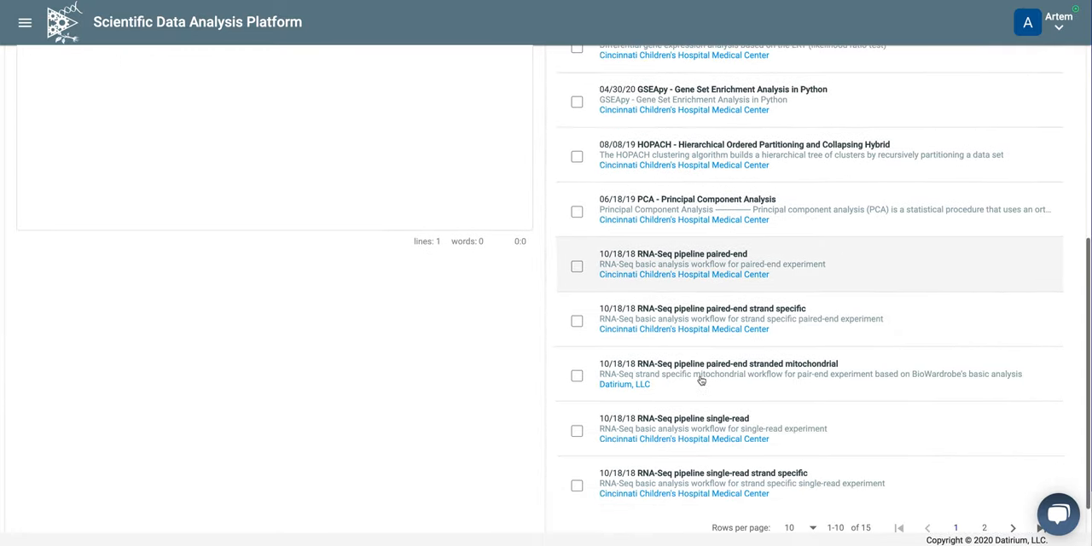
scroll("down", 3)
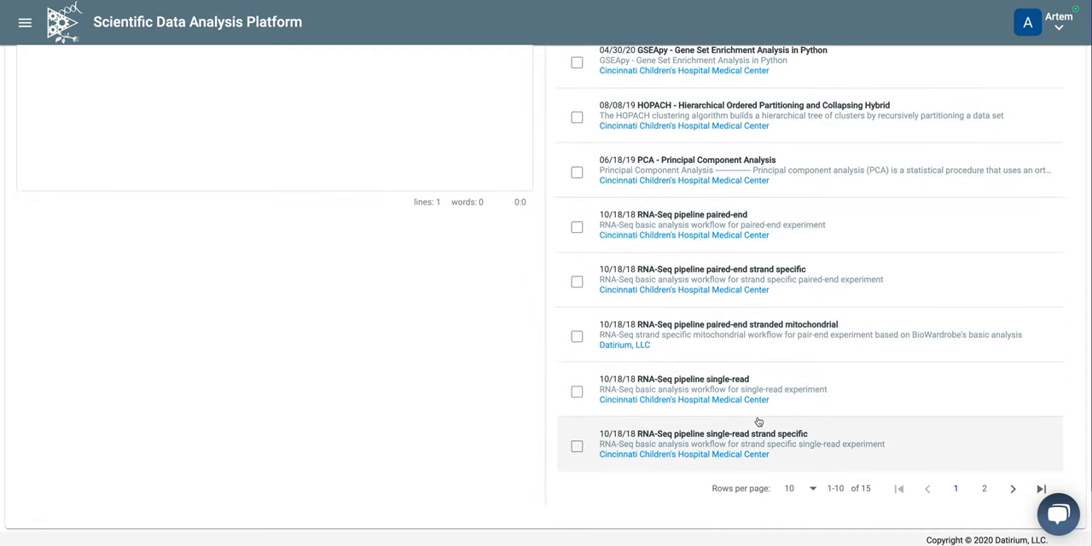
mouse_move(894, 491)
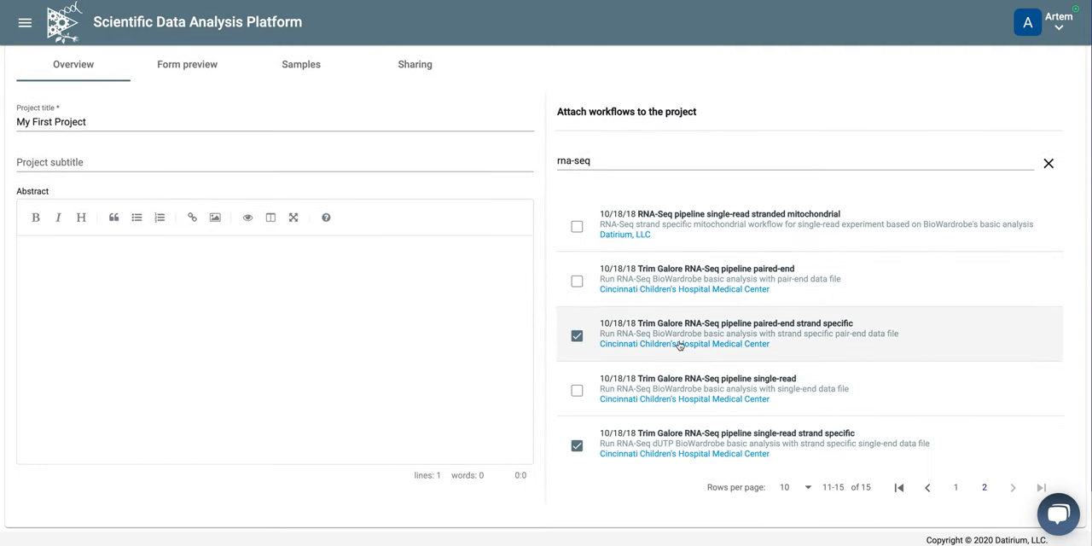
mouse_move(764, 343)
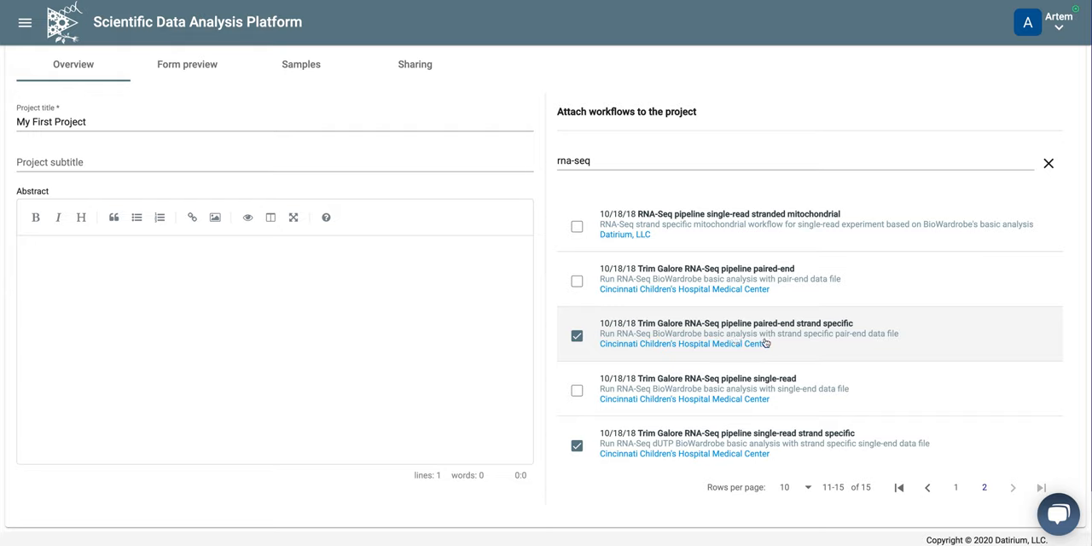
mouse_move(778, 344)
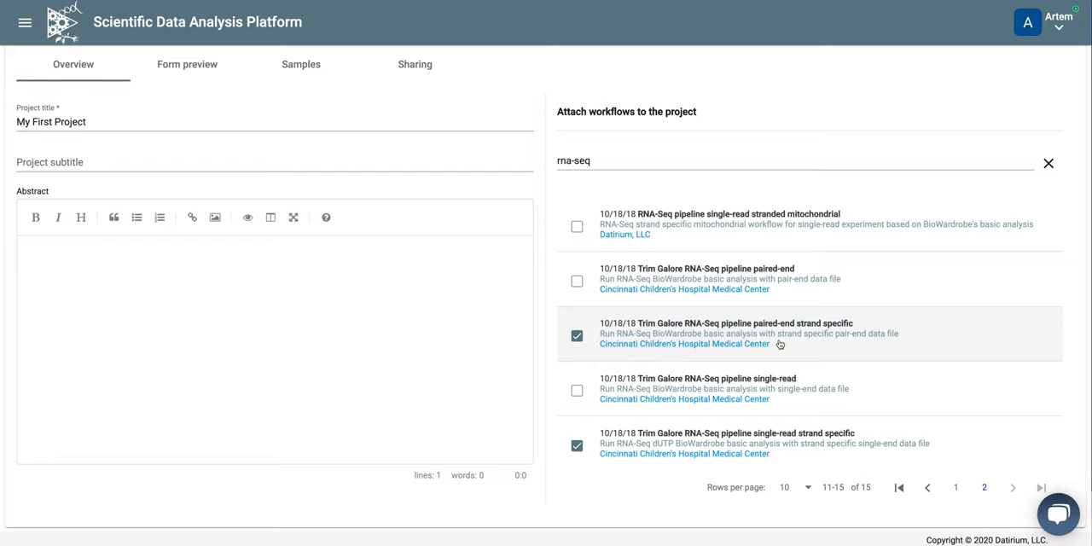
mouse_move(749, 389)
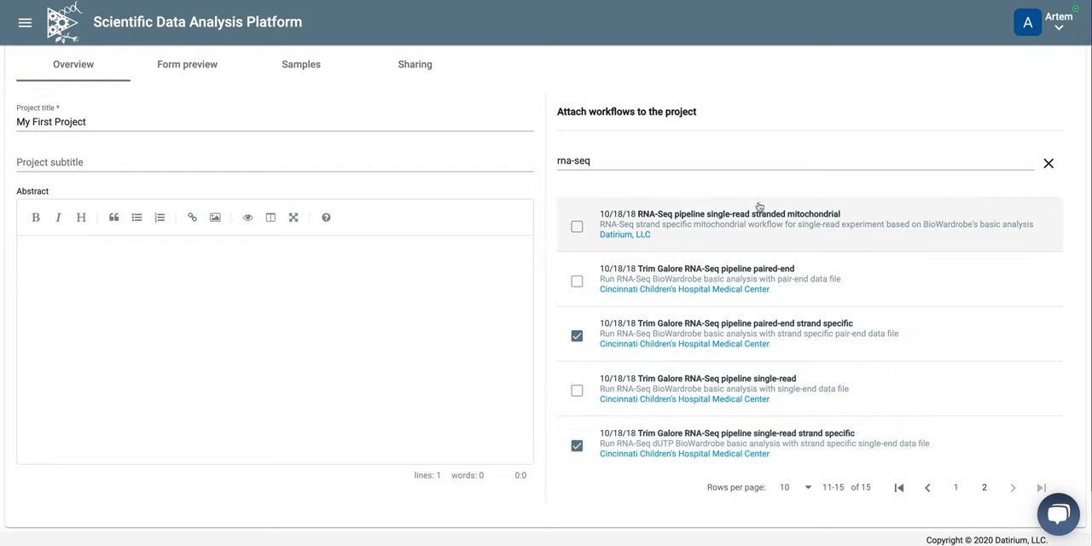
mouse_move(611, 236)
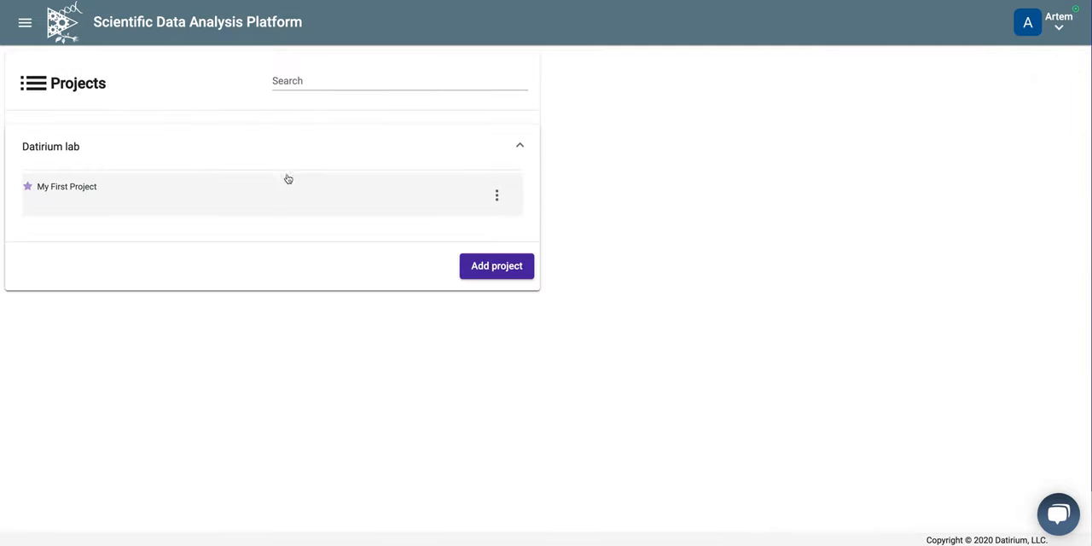
left_click(65, 186)
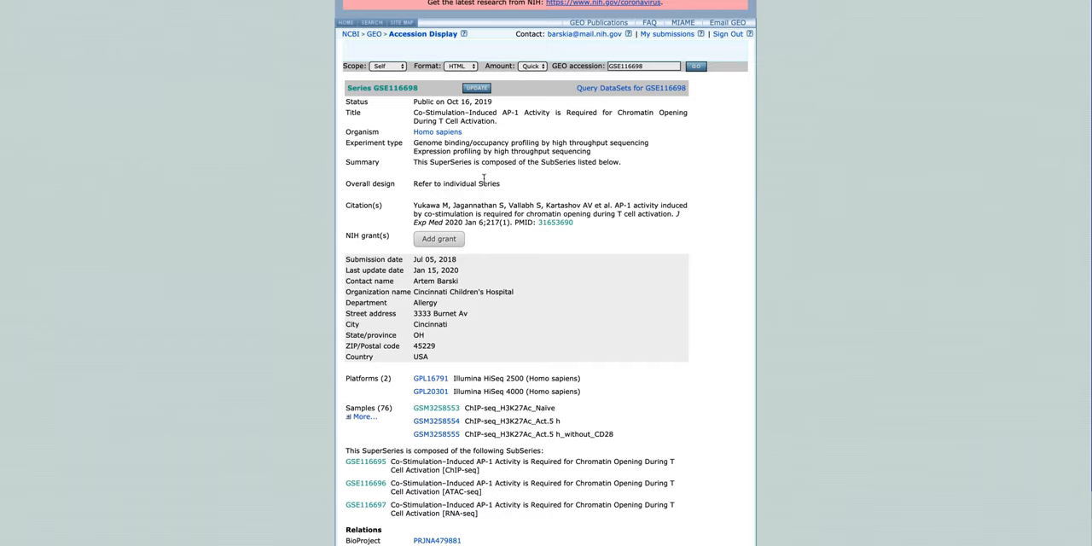
Navigate to RNA-seq SubSeries GSE116697 and expand its full list of 20 samples
scroll("down", 3)
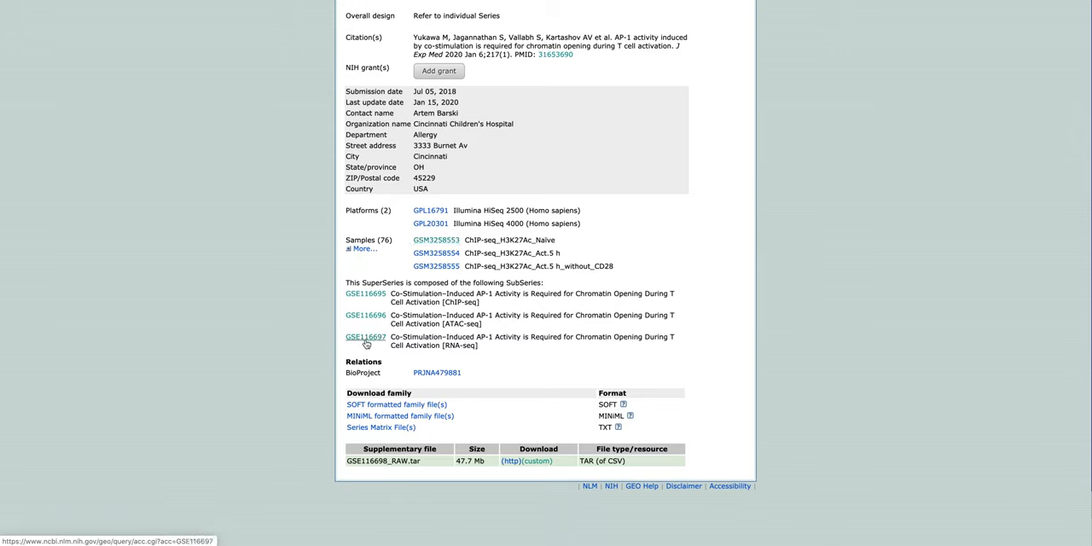
left_click(365, 336)
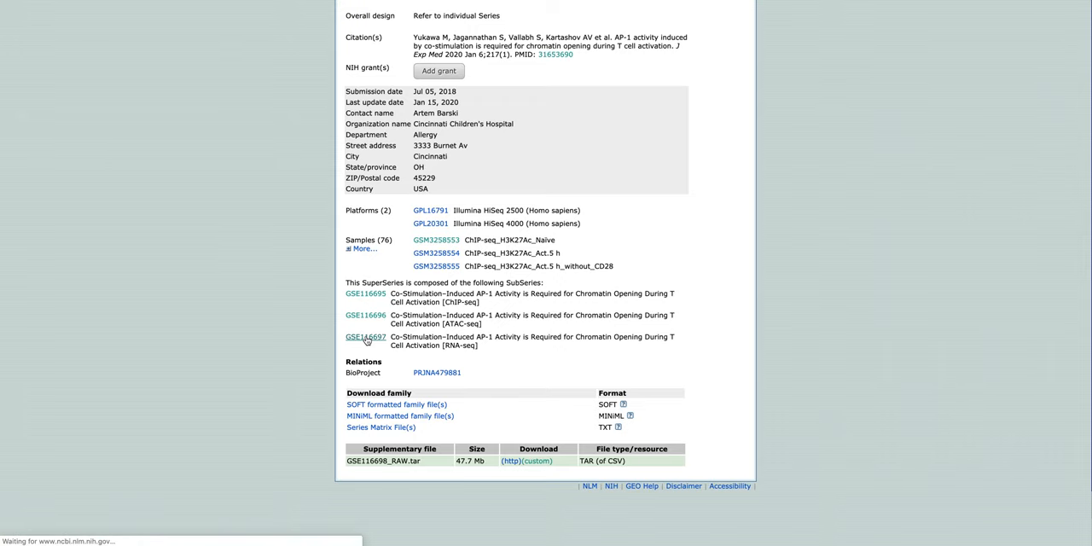
left_click(365, 336)
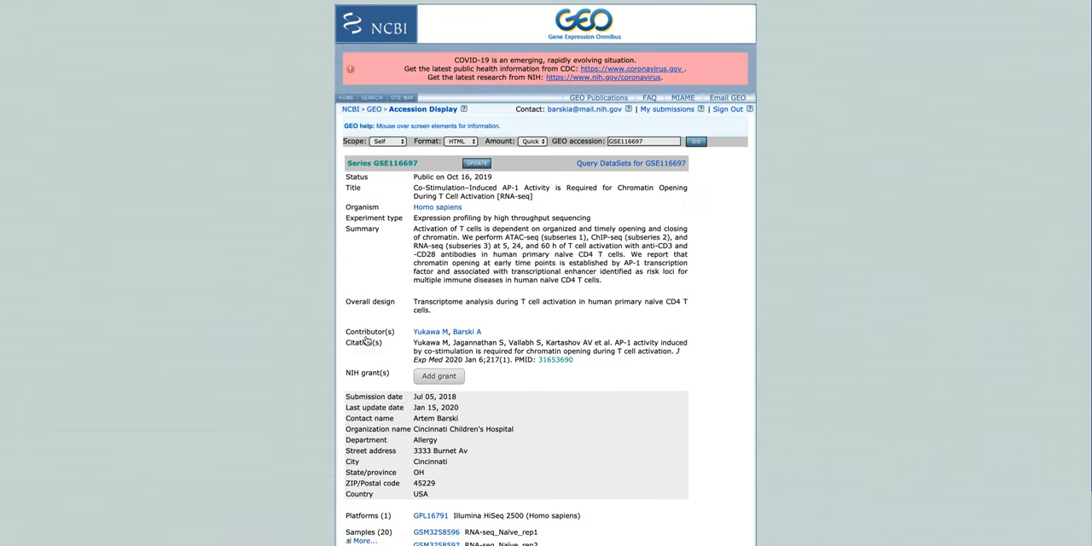
scroll("down", 3)
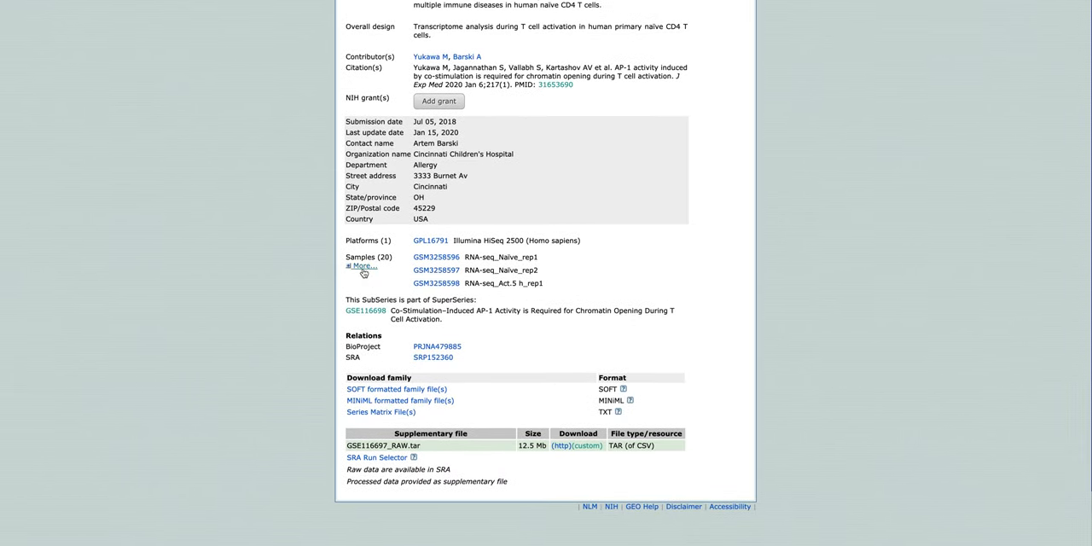
left_click(360, 266)
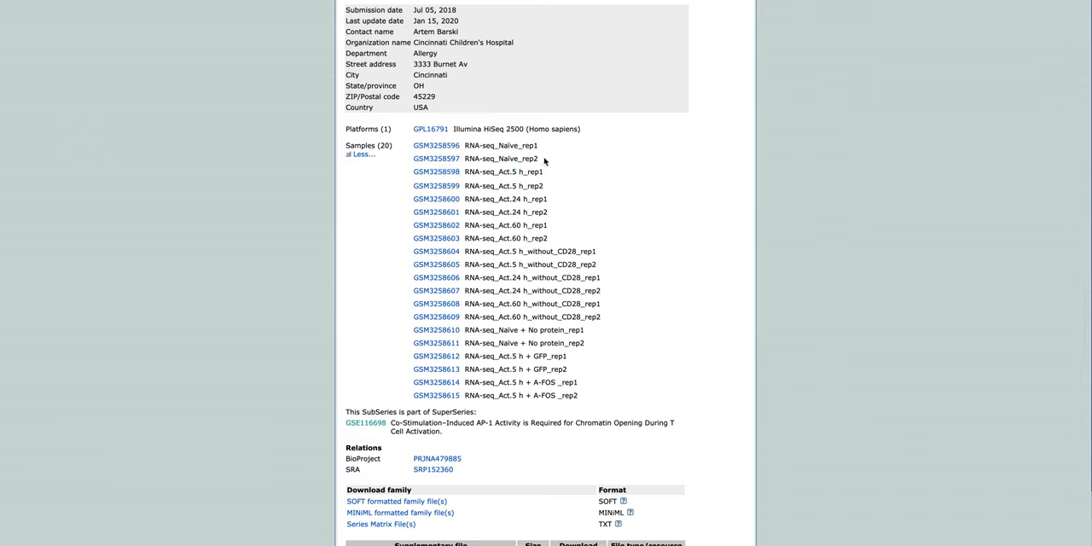
mouse_move(535, 171)
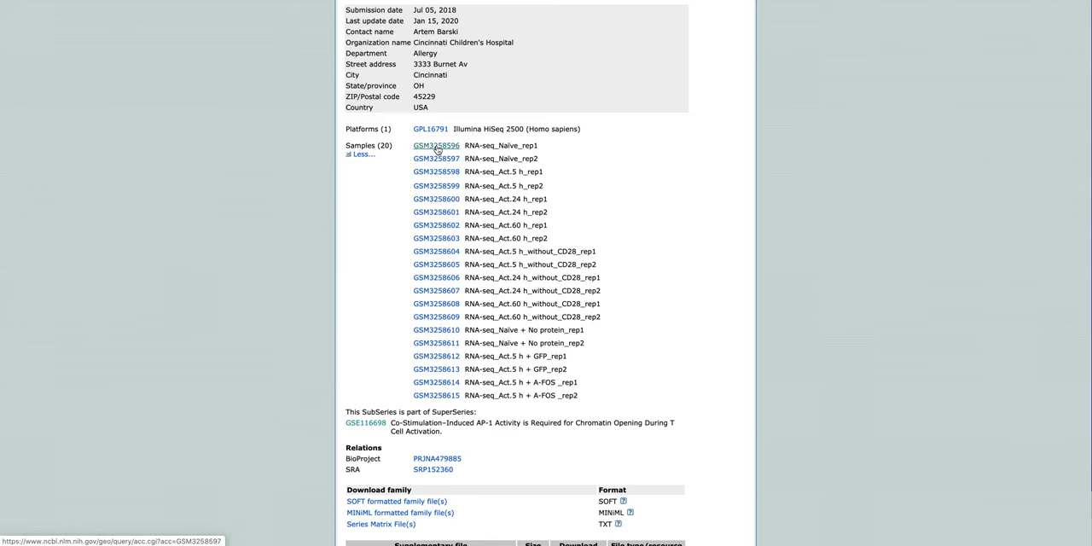
View sample GSM3258596 RNA-seq_Naive_rep1 and follow its SRA relation SRX4345389
left_click(437, 145)
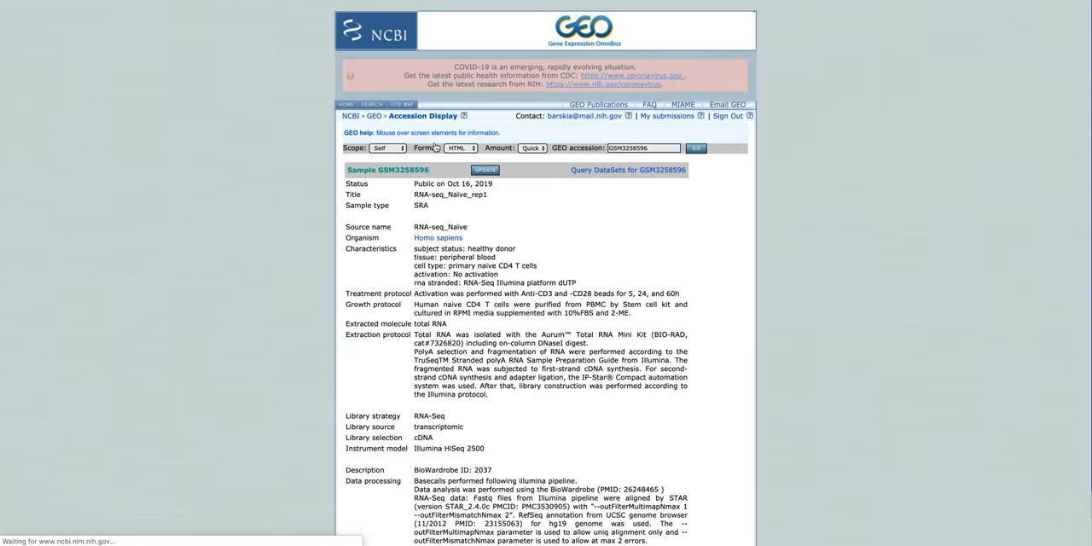
scroll("down", 3)
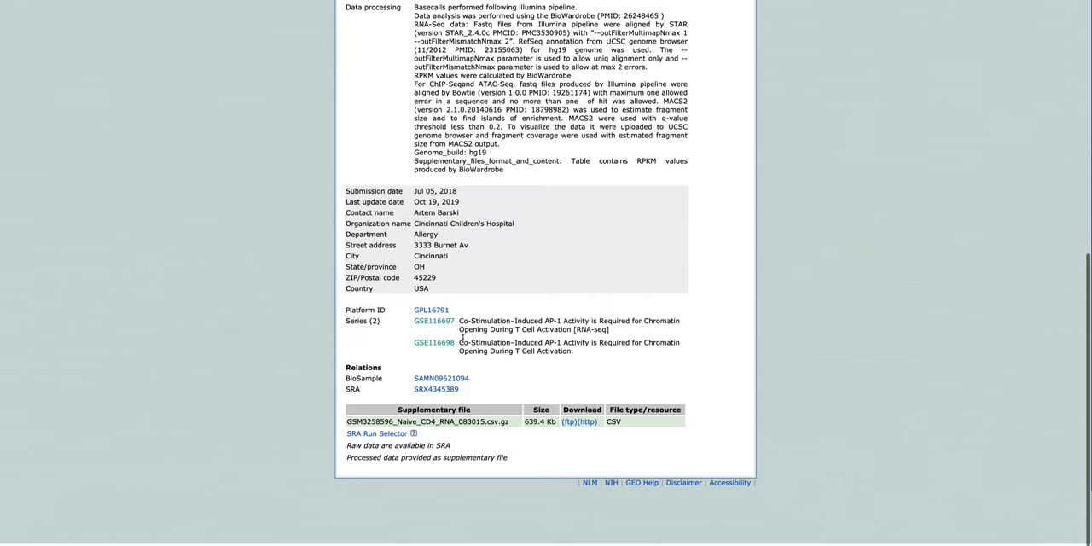
scroll("up", 3)
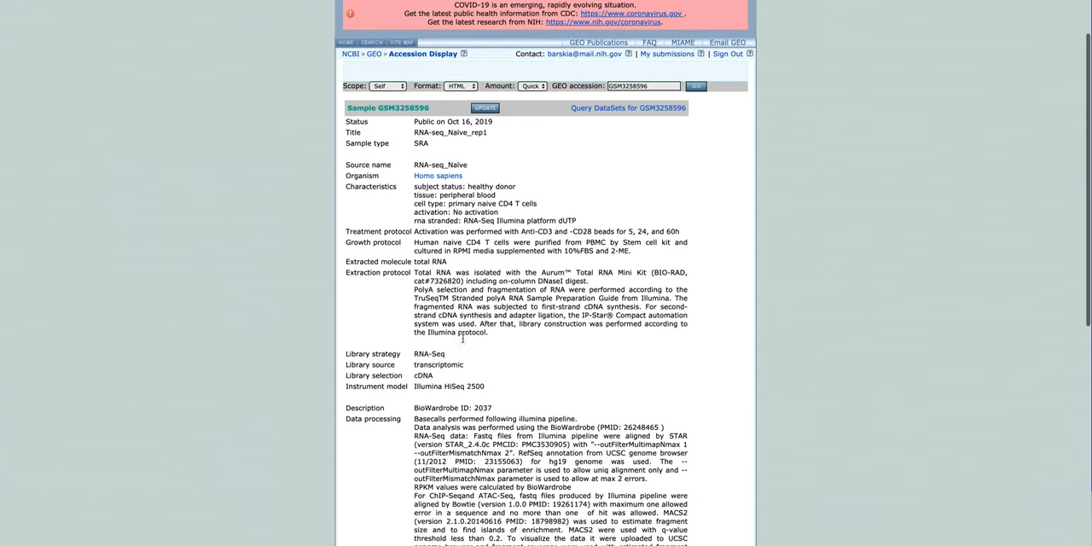
scroll("down", 3)
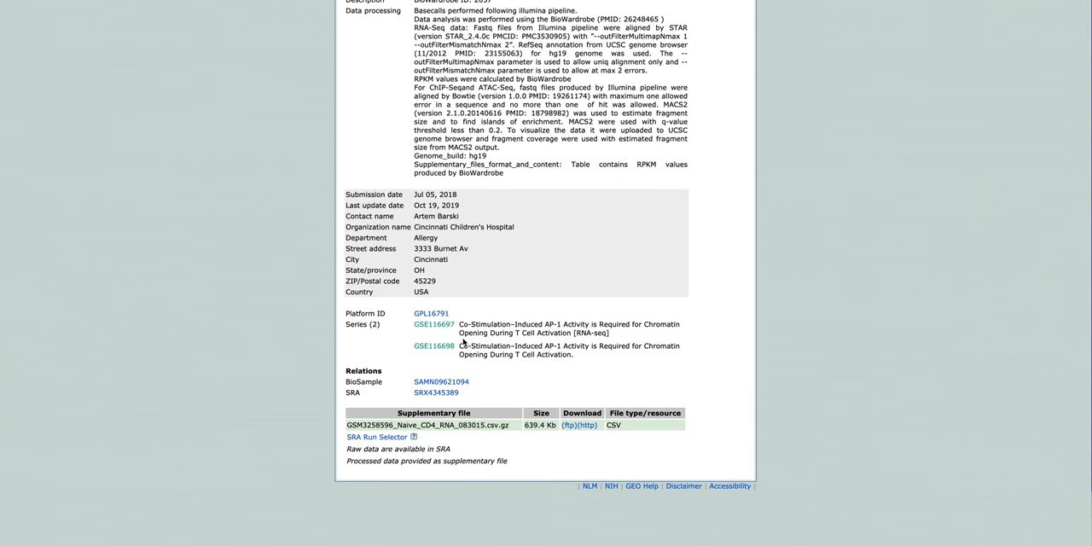
mouse_move(437, 392)
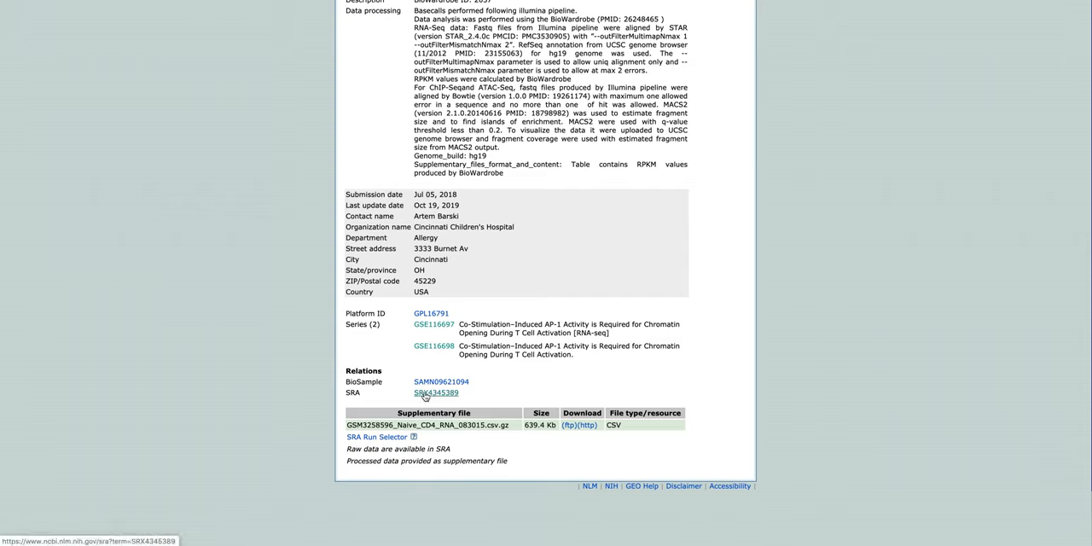
mouse_move(440, 383)
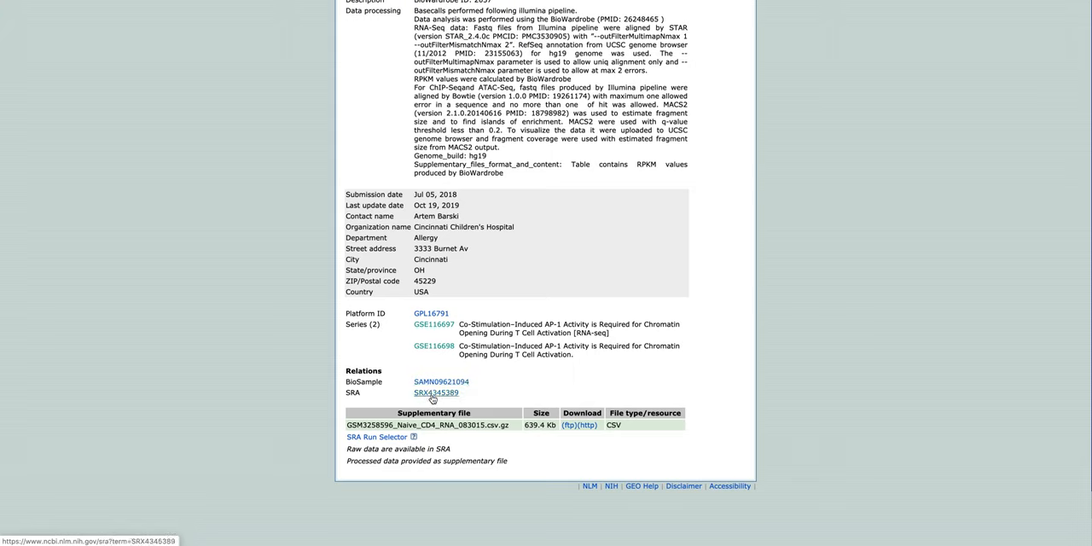
left_click(437, 393)
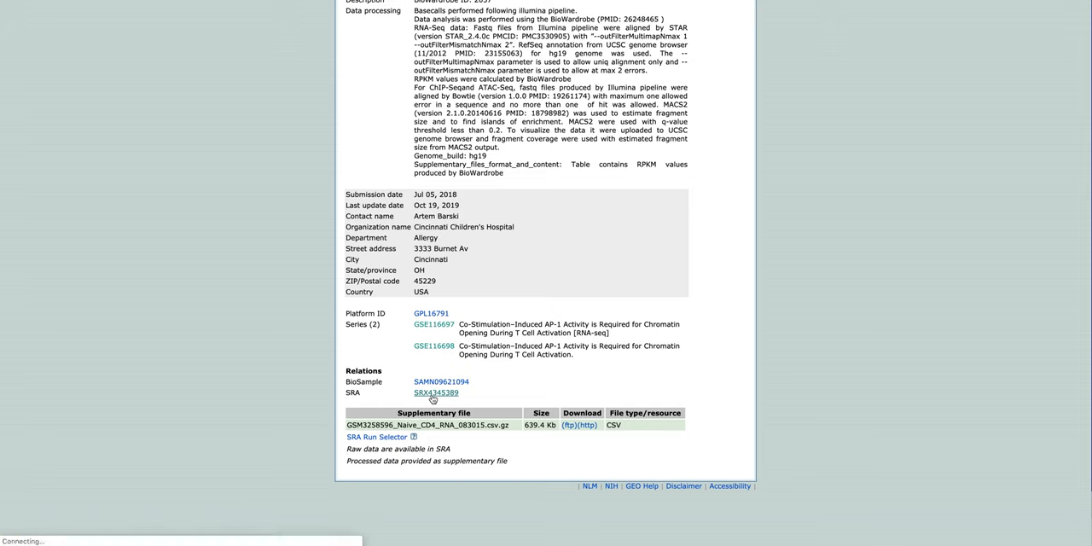
Load SRA experiment SRX4345389 and review its run SRR7475892 in the Runs table
left_click(437, 392)
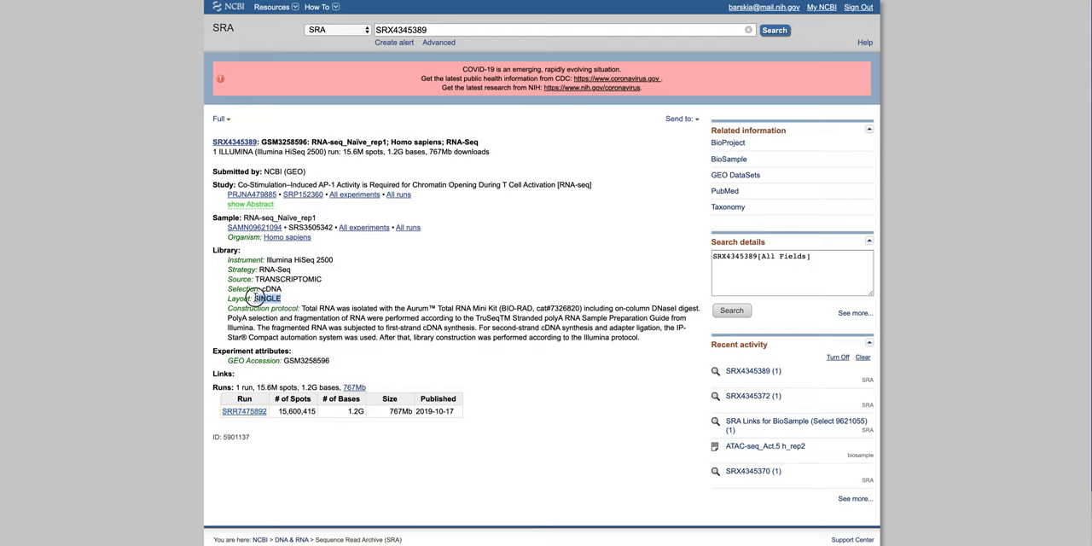
mouse_move(324, 300)
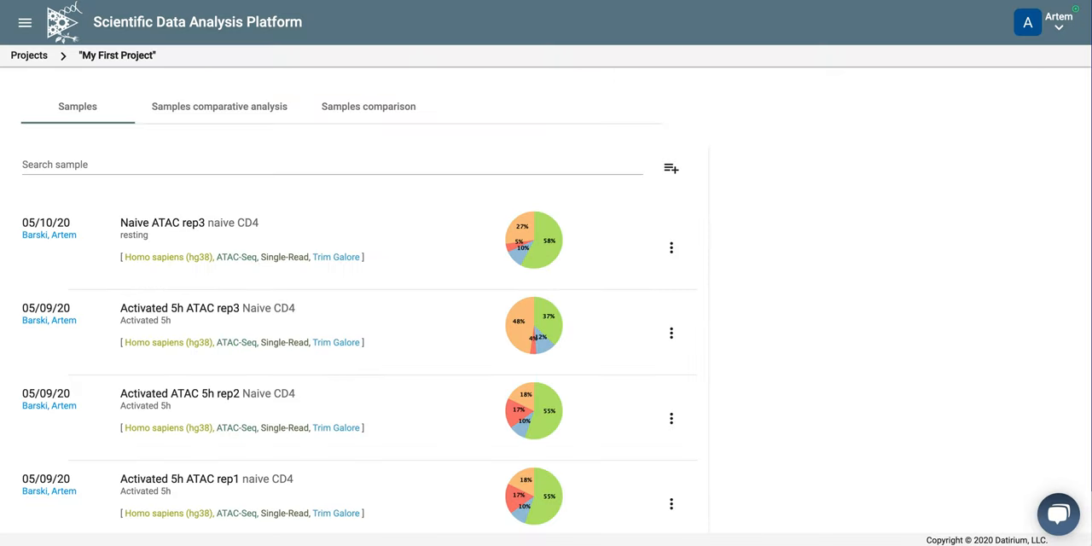
mouse_move(617, 164)
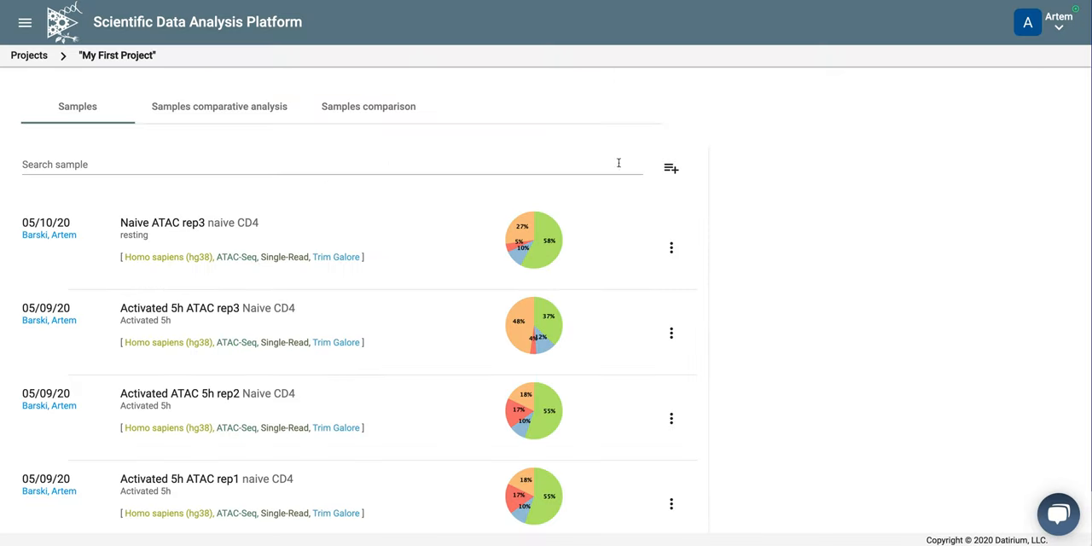
mouse_move(671, 167)
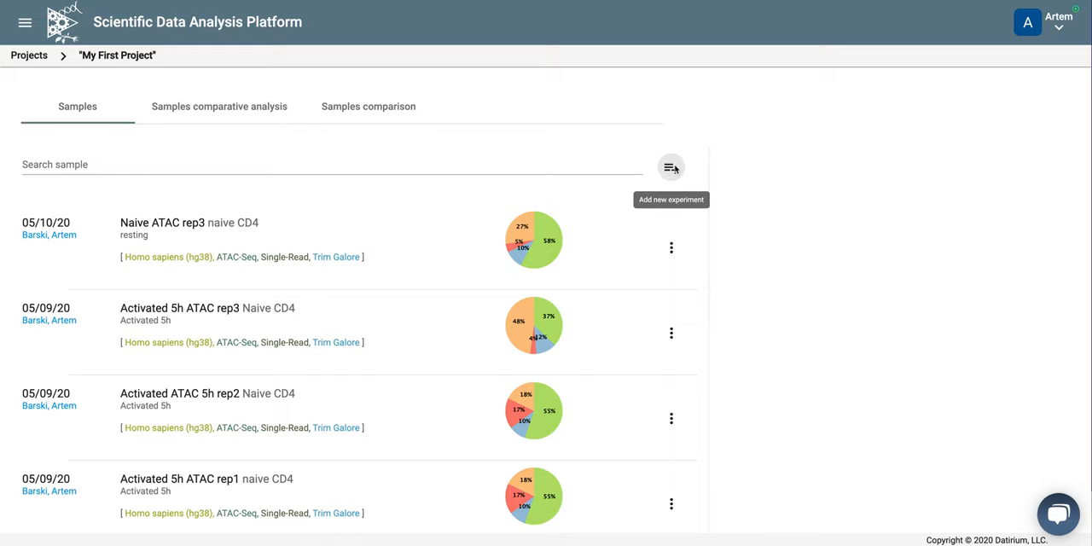
Start a new experiment in My First Project, back out via the breadcrumb, and start it again
left_click(672, 167)
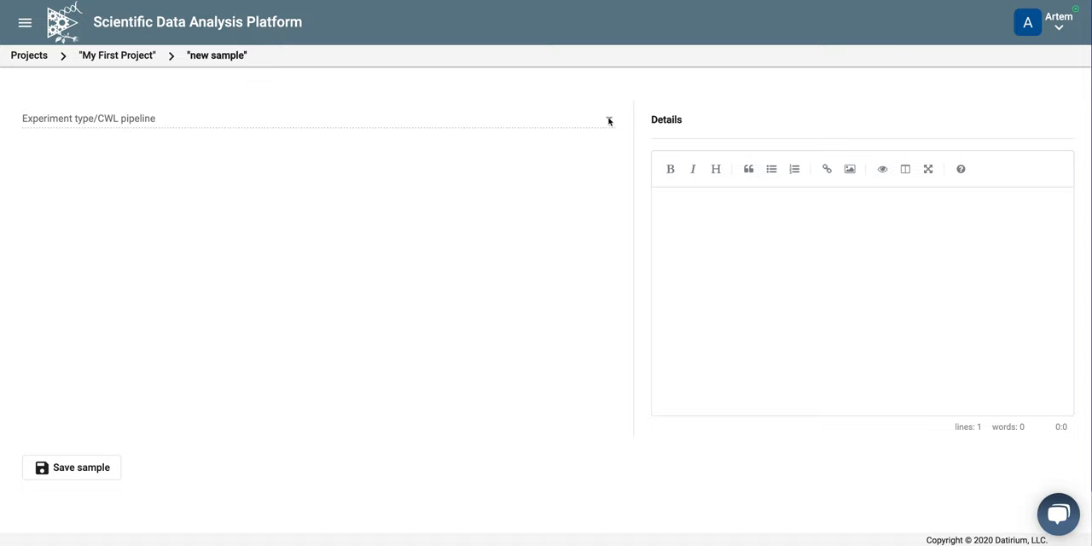
mouse_move(542, 122)
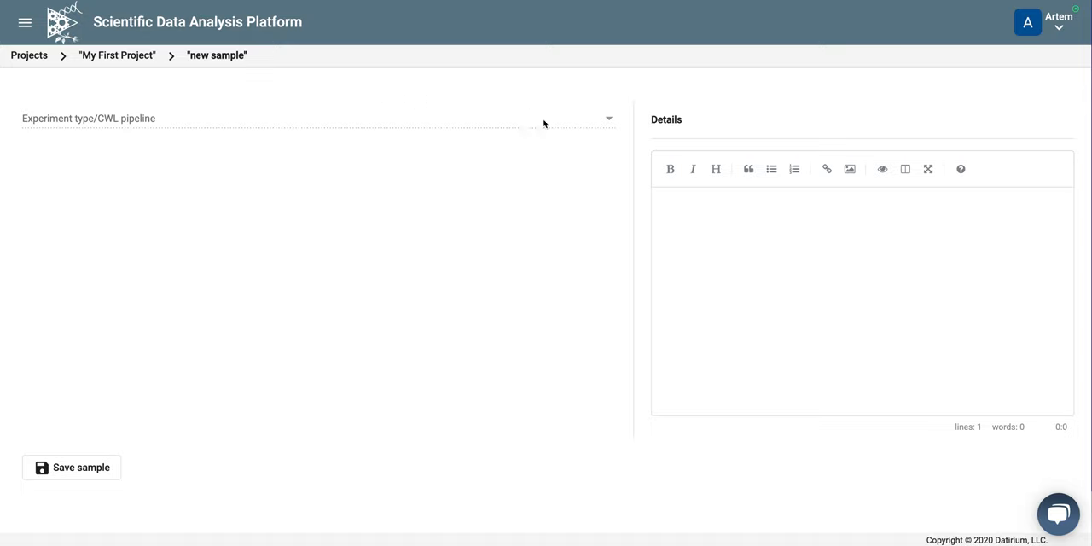
mouse_move(89, 89)
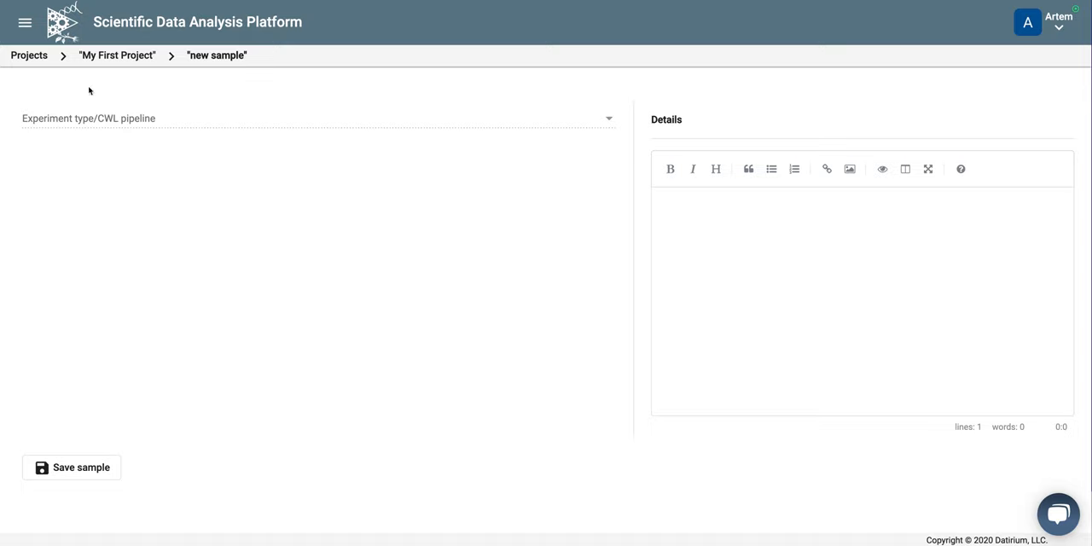
mouse_move(133, 111)
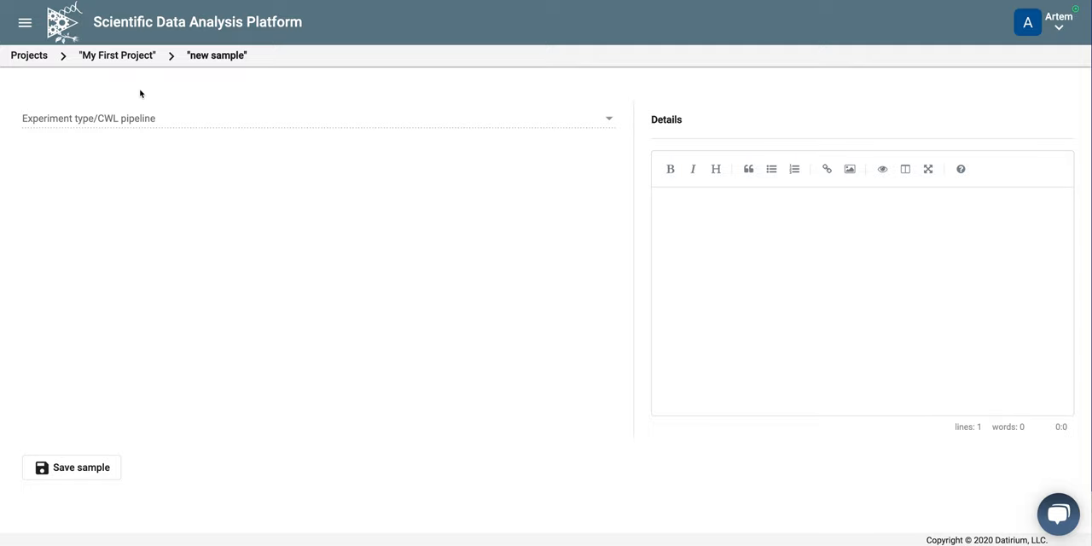
mouse_move(698, 135)
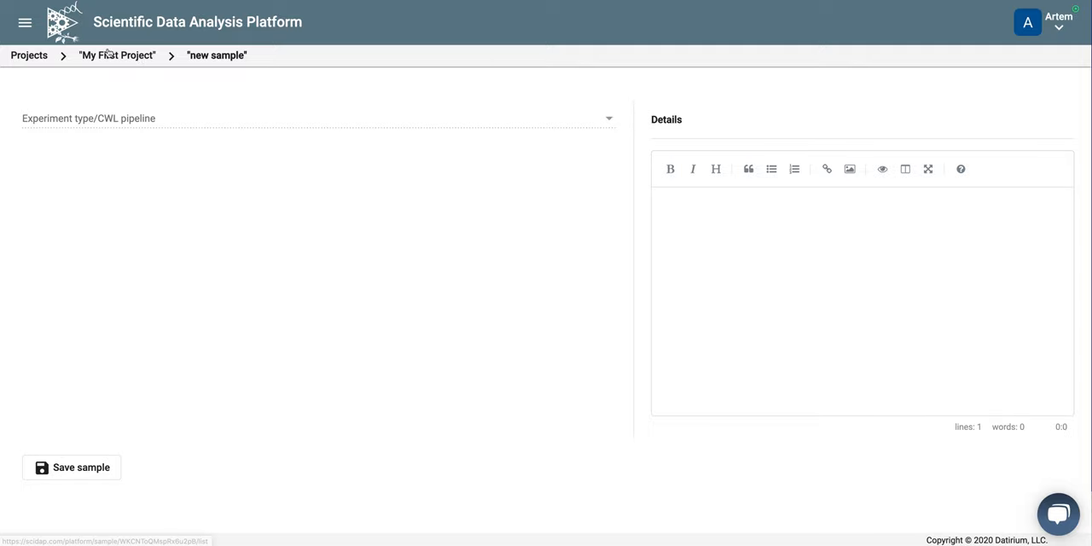
left_click(116, 54)
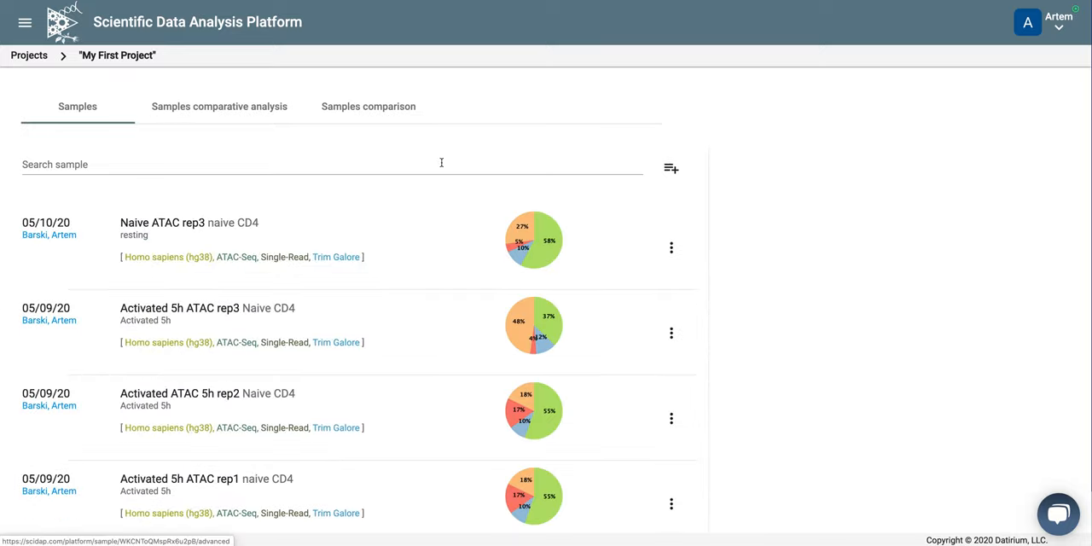
left_click(672, 167)
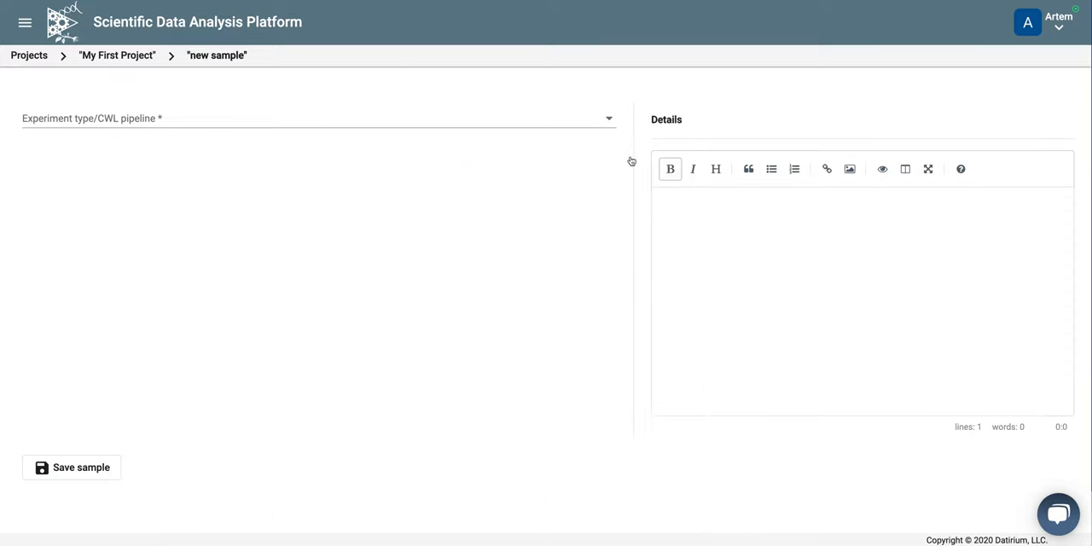
Select the Trim Galore RNA-Seq single-read strand-specific pipeline as the experiment type
left_click(317, 118)
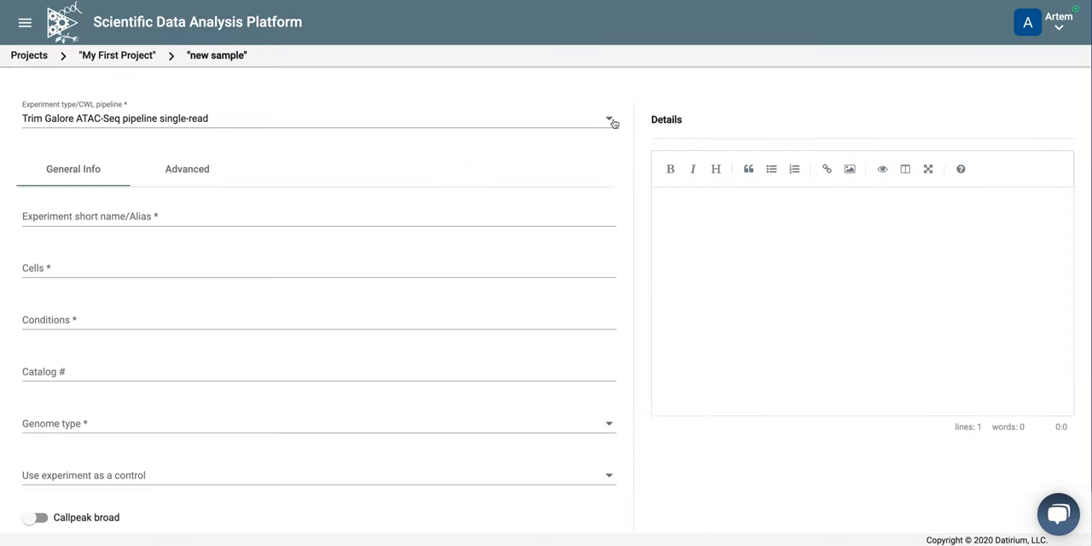
left_click(607, 120)
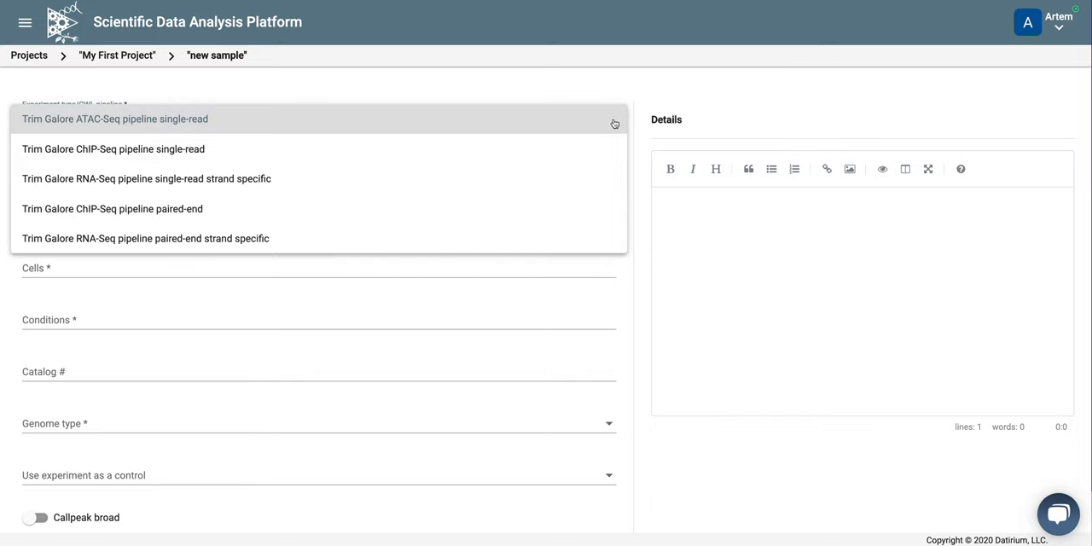
mouse_move(321, 174)
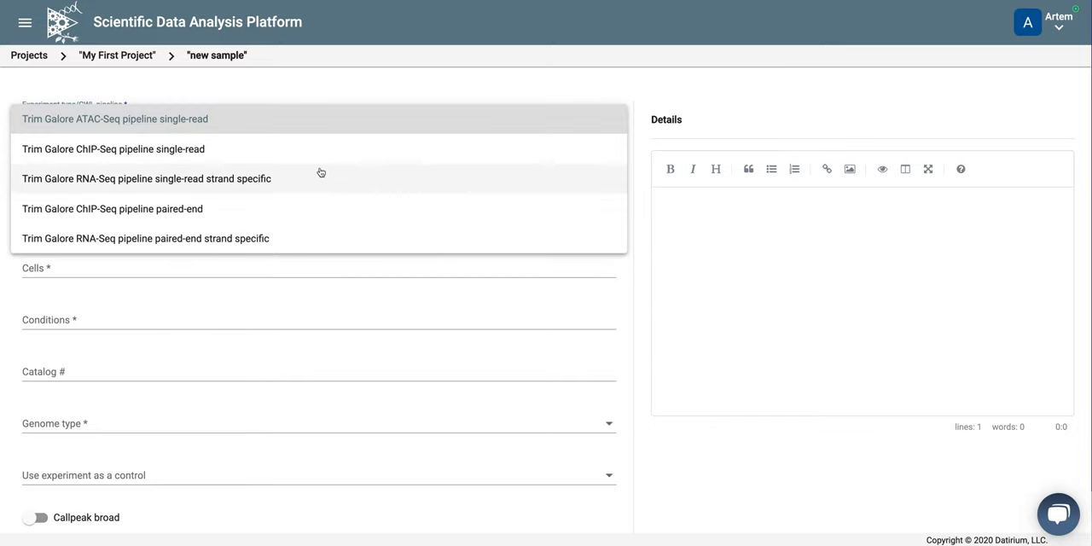
mouse_move(201, 186)
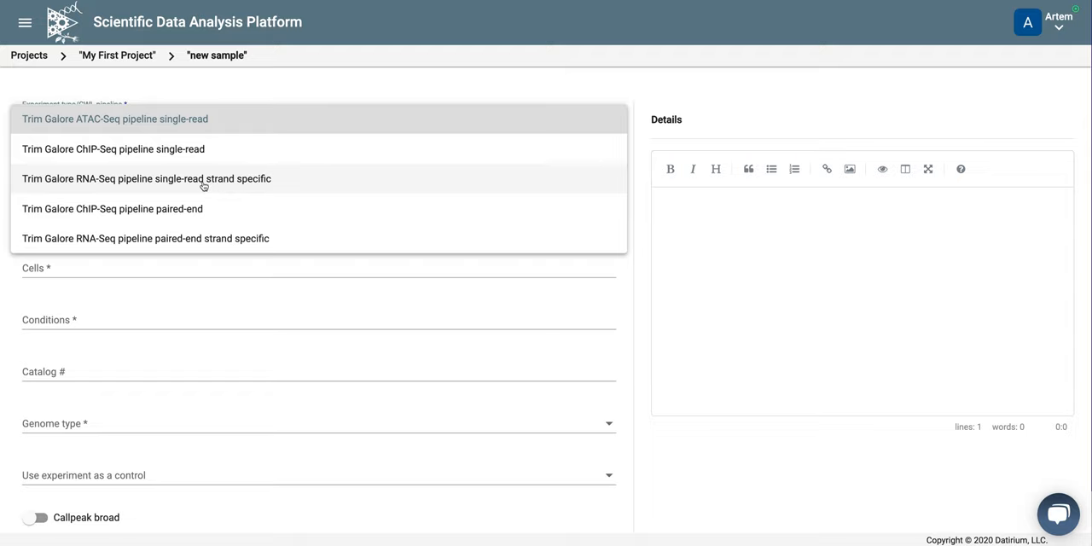
left_click(151, 177)
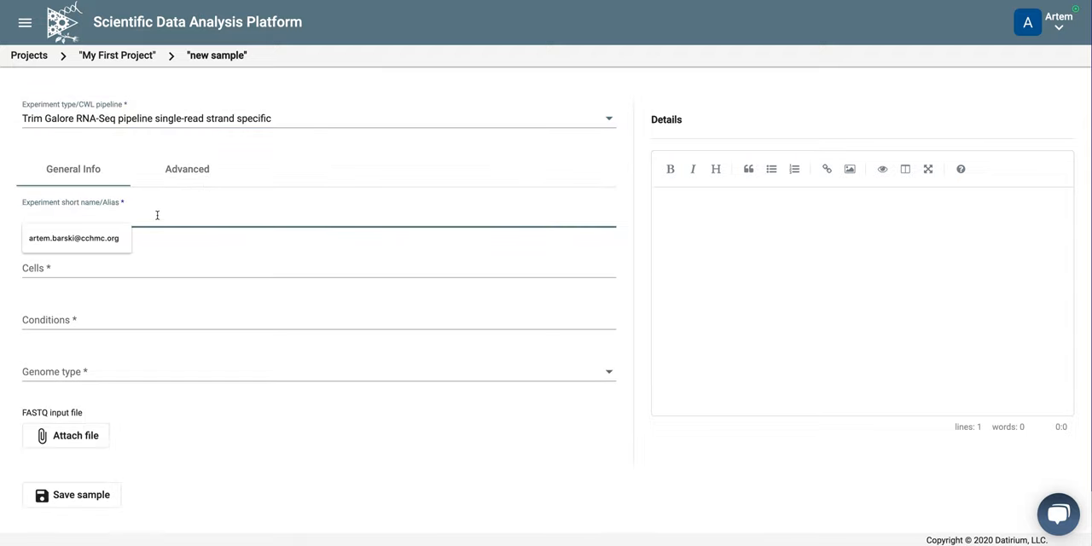
Enter alias 'Naive RNA rep1', cells Naive CD4, condition resting and genome Homo sapiens (hg38), then begin attaching a file
type("Naive")
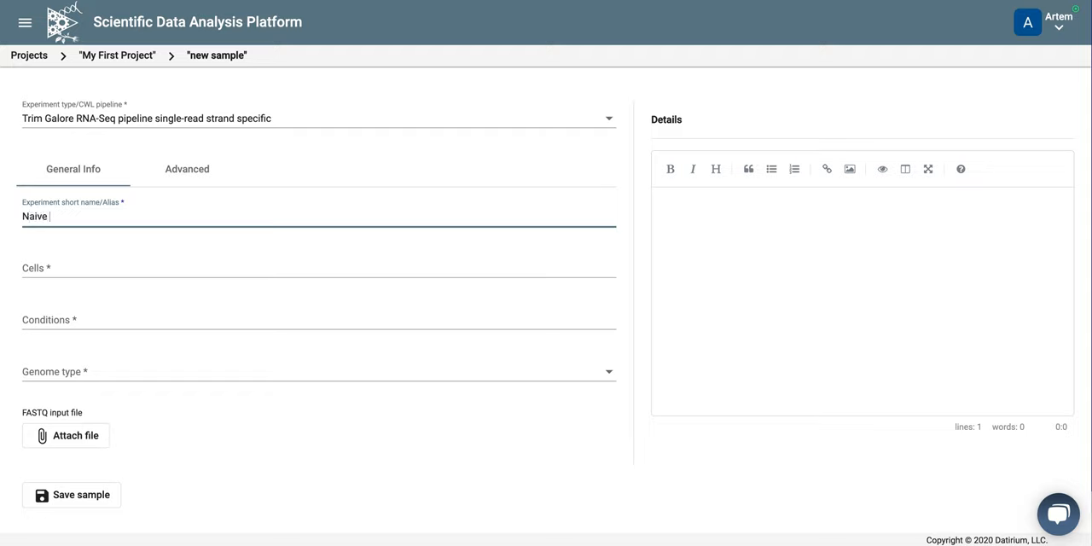
type("RNA")
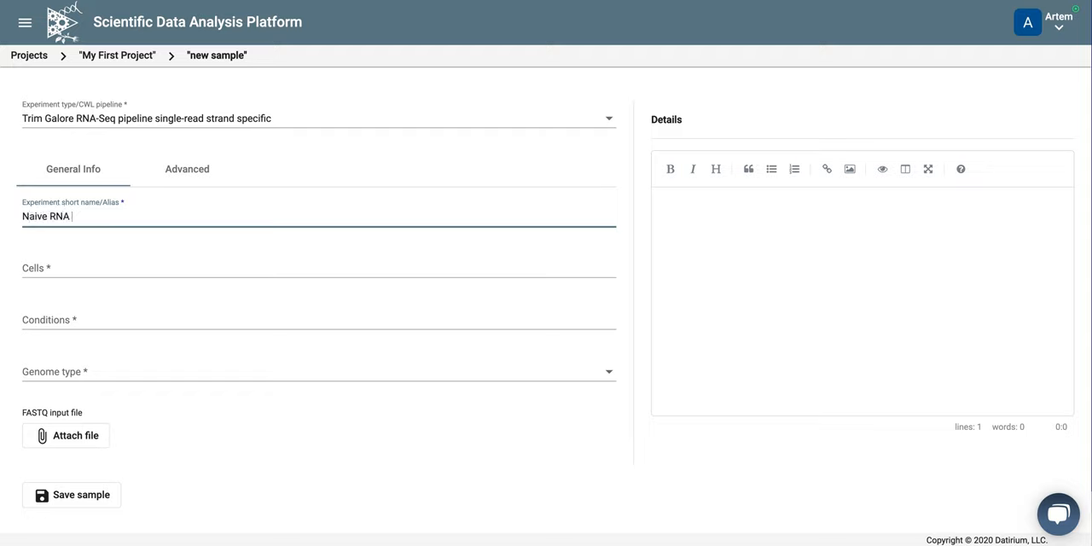
type("rep1")
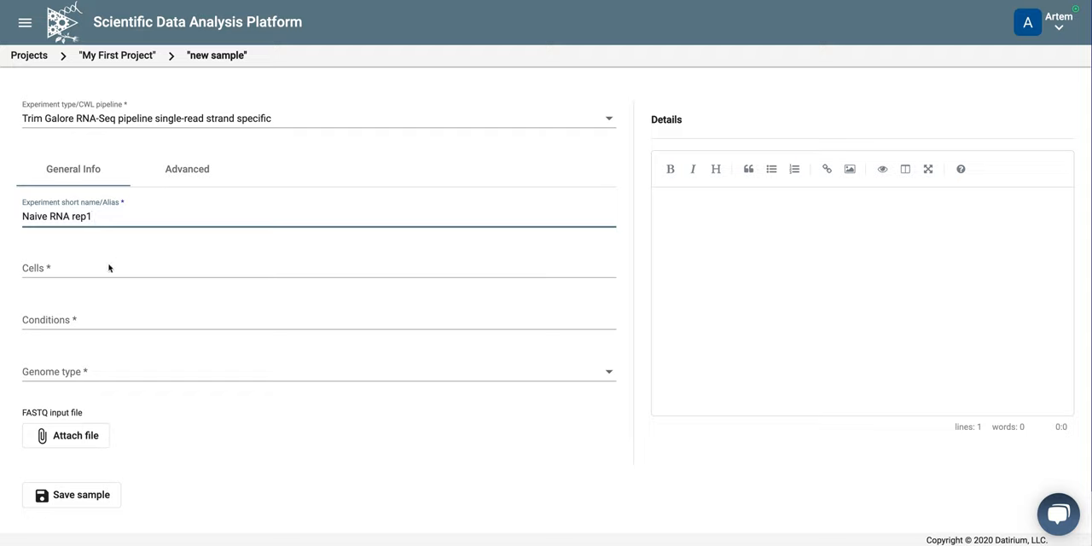
type("CD")
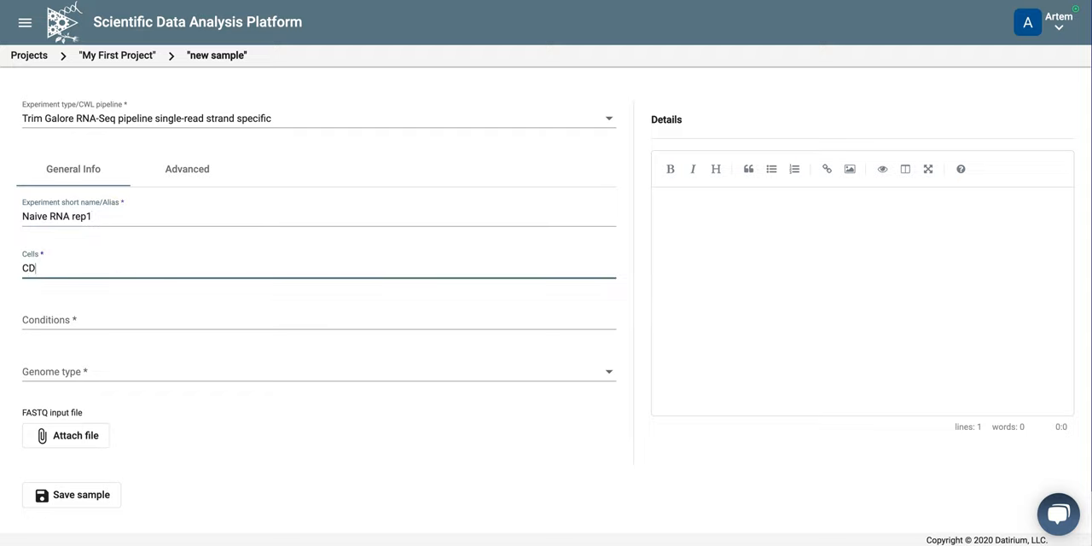
type("4")
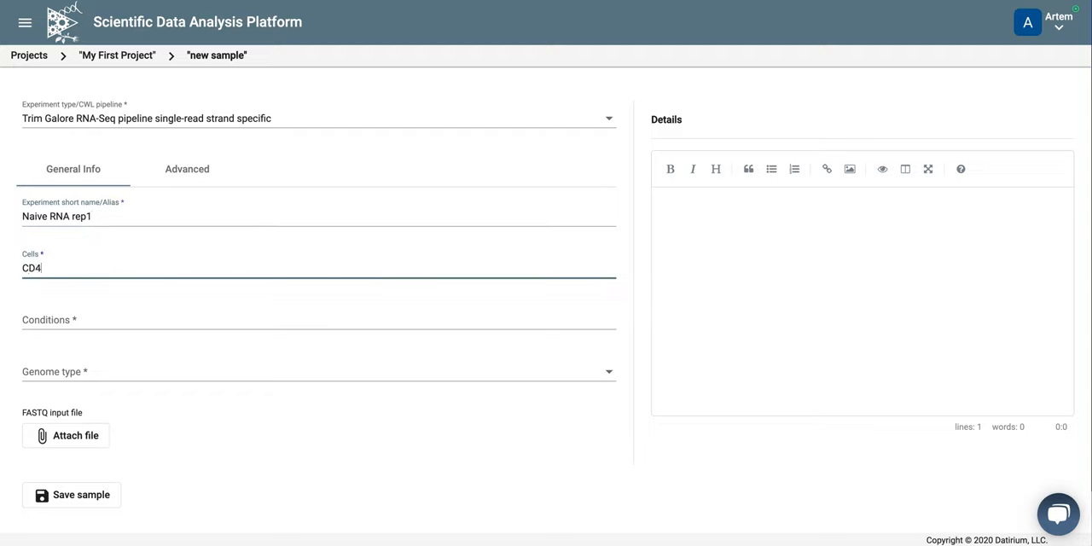
type("Naive")
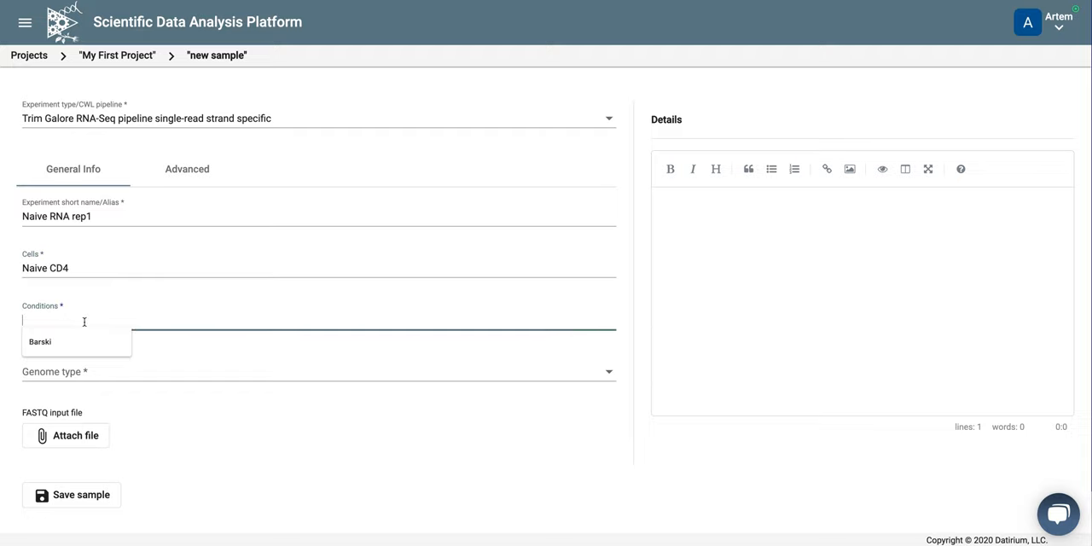
type("resting")
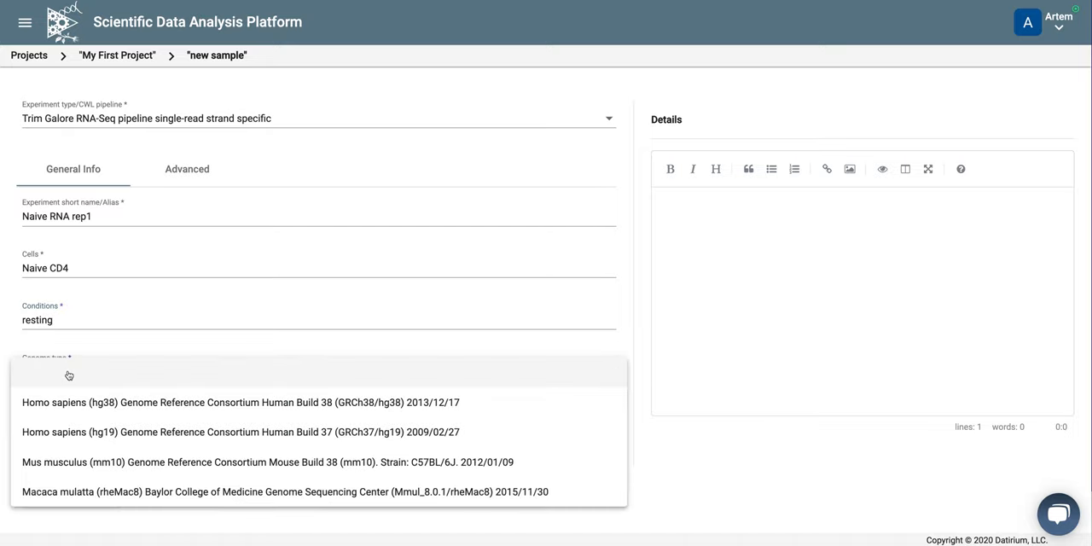
left_click(242, 403)
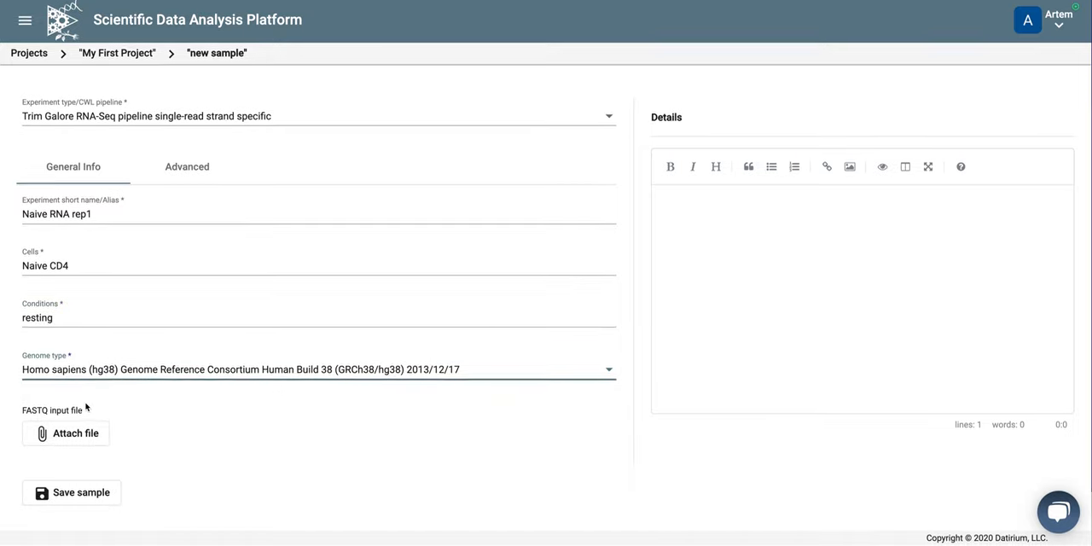
left_click(65, 433)
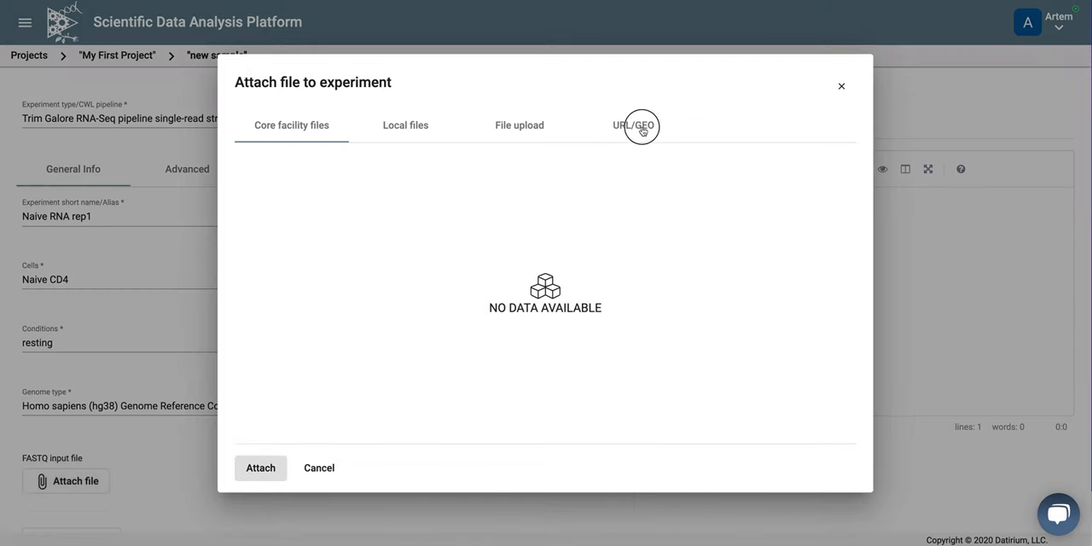
Enter geo://SRR7475892 as the URL/GEO input source
left_click(633, 124)
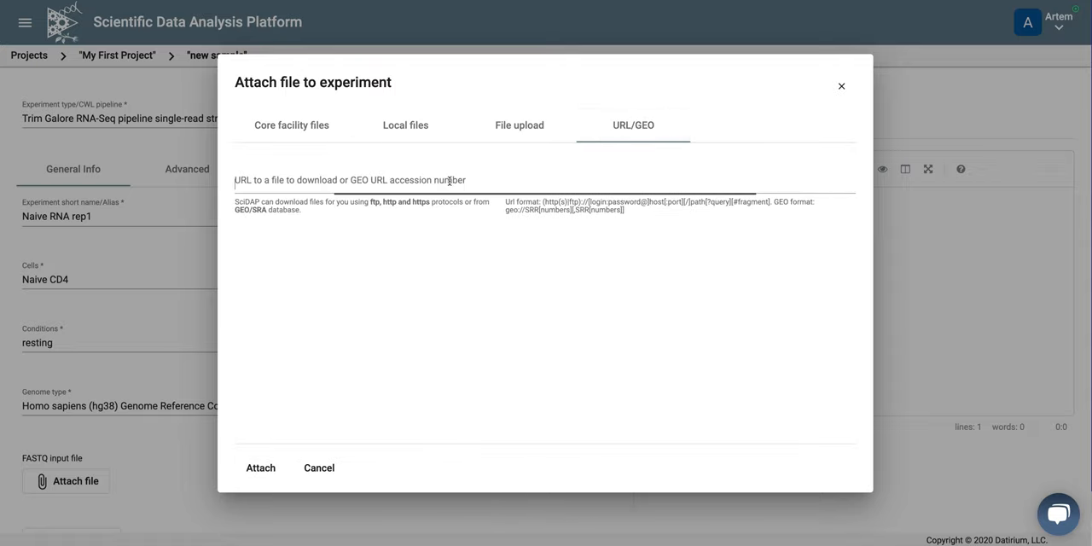
type("geo")
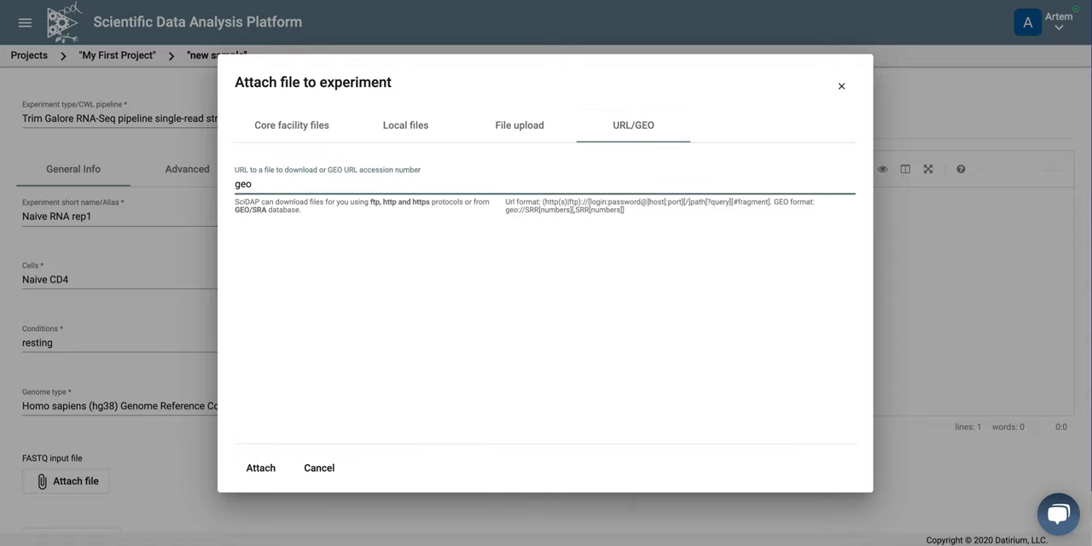
type(":")
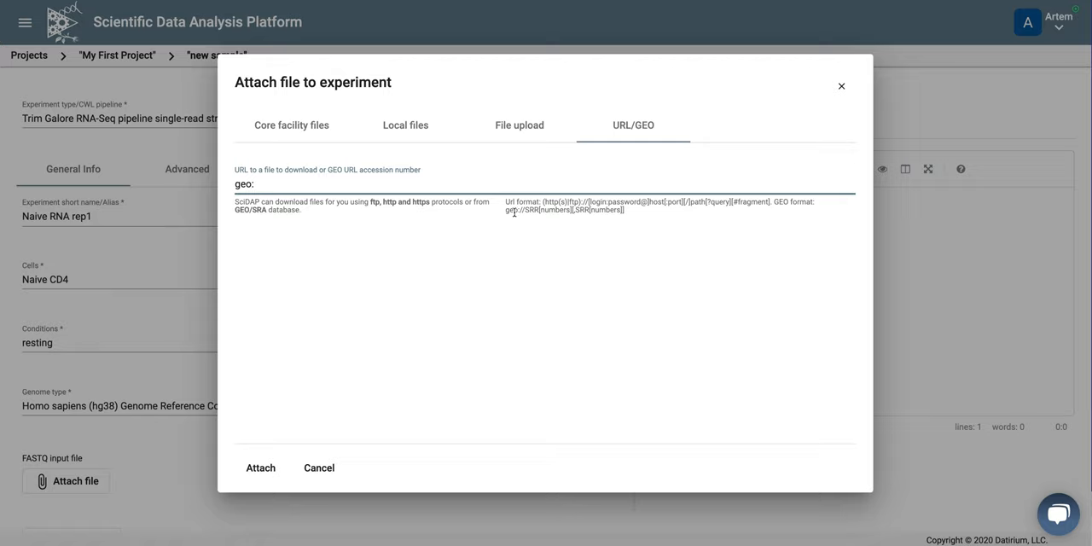
type("//")
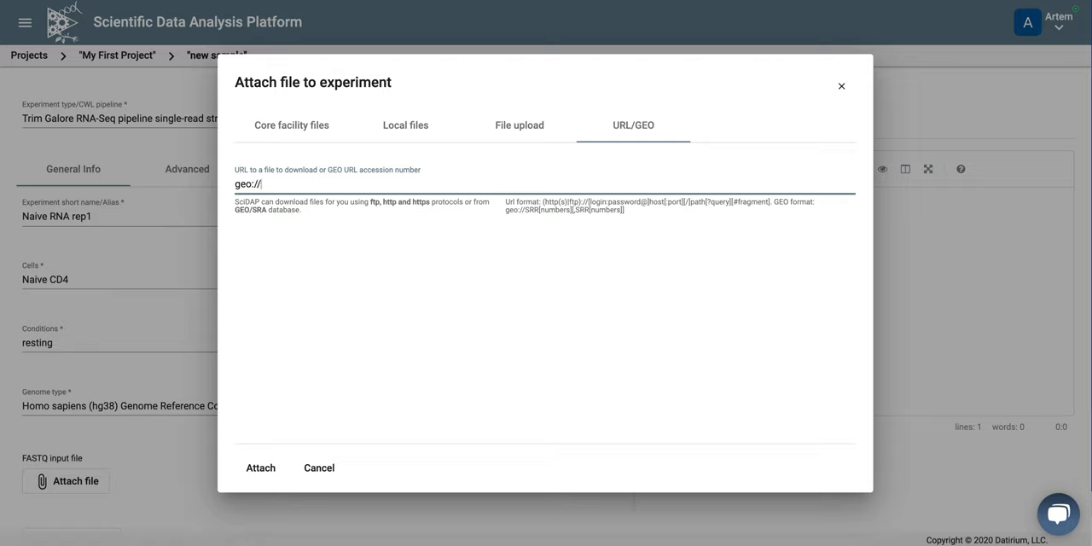
type("SRR7475892")
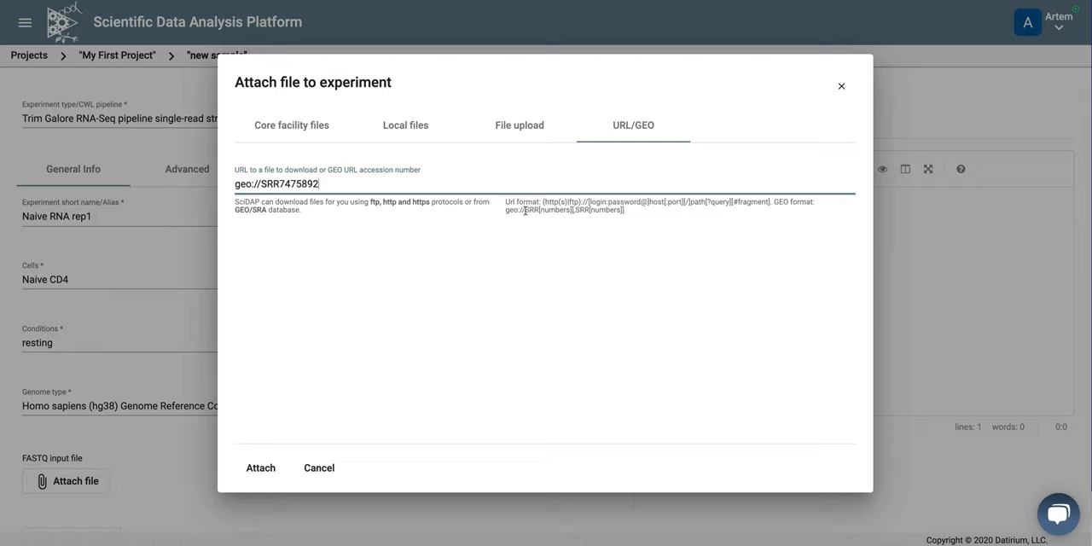
mouse_move(512, 126)
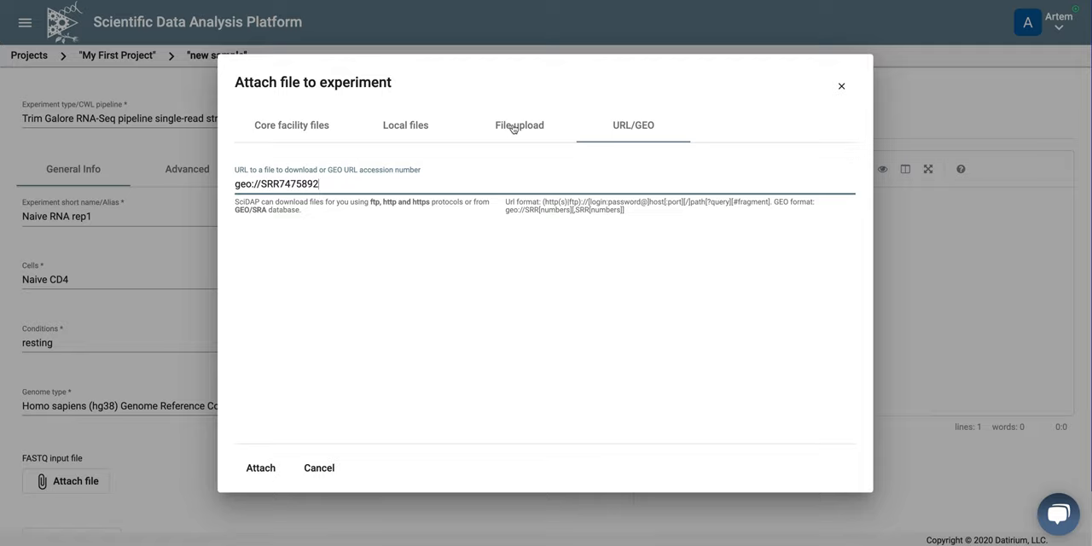
Browse the File upload, Local files and Core facility tabs, then attach geo://SRR7475892 as the FASTQ input
left_click(518, 124)
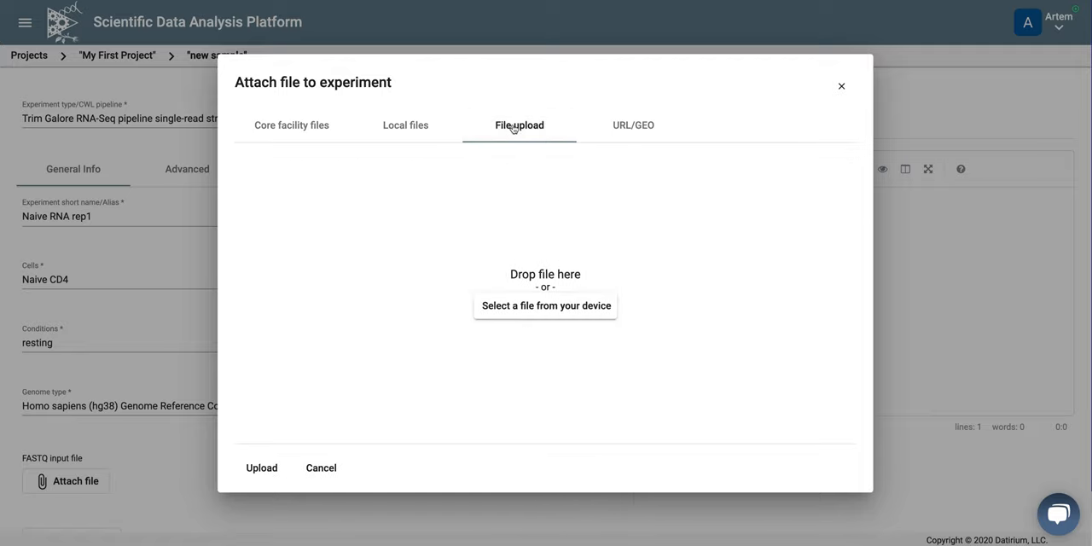
mouse_move(478, 244)
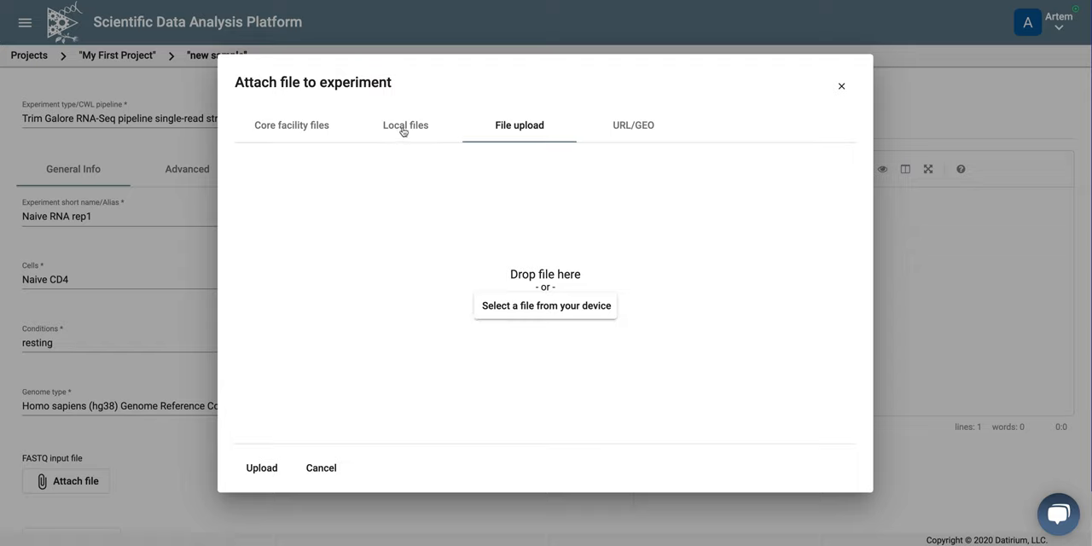
left_click(402, 124)
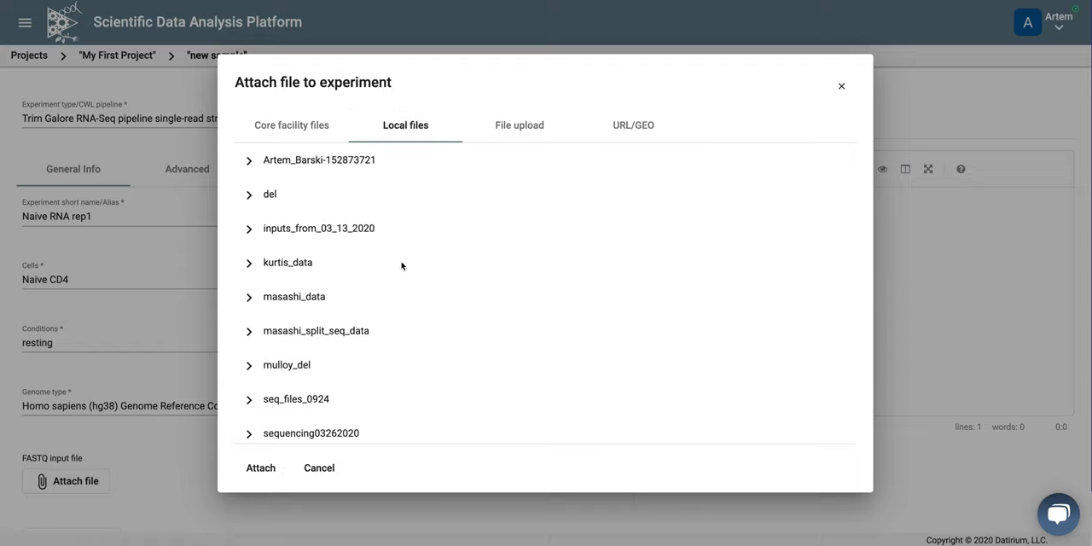
left_click(290, 125)
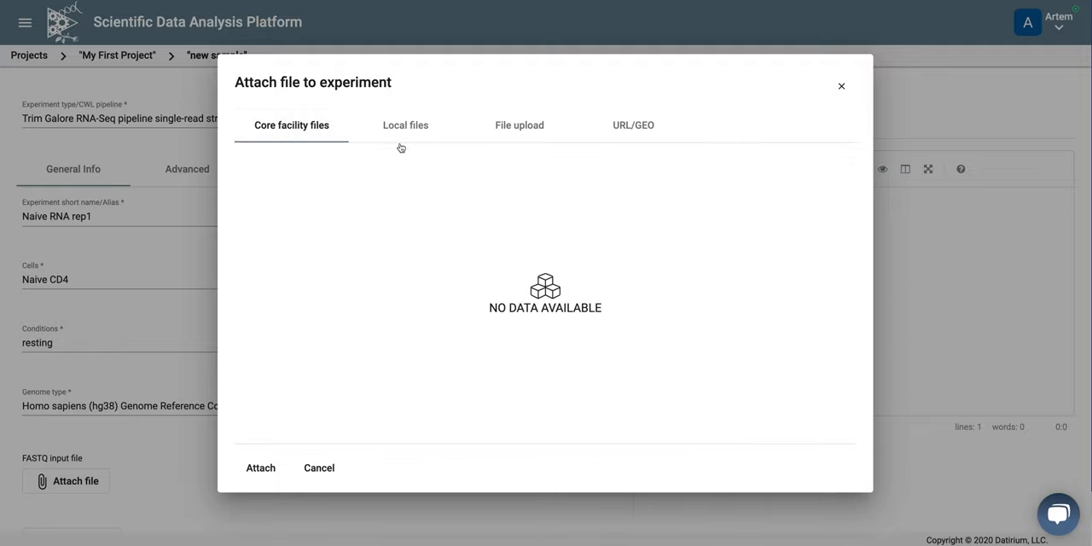
left_click(633, 124)
type("geo://SRR7475892")
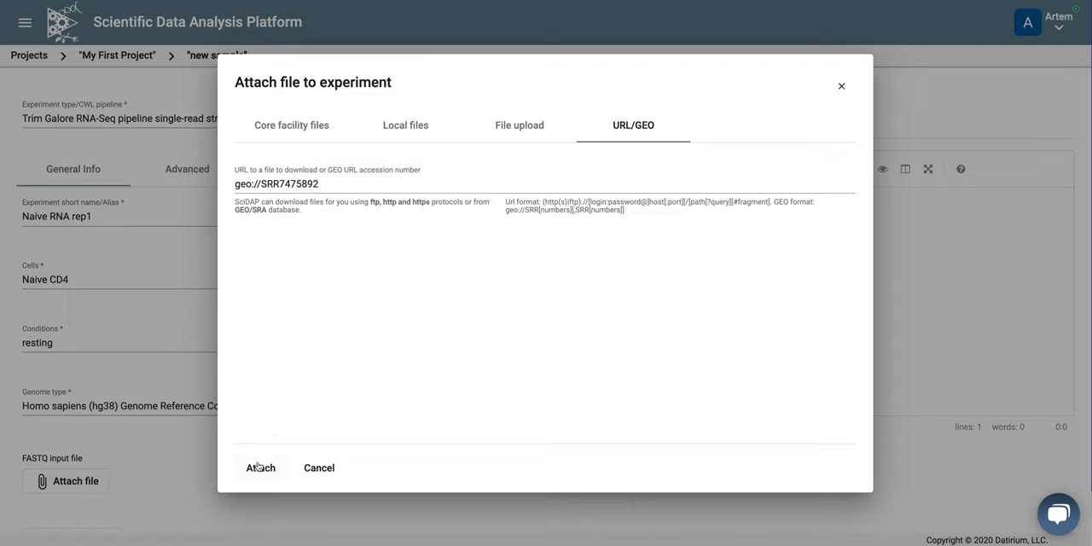
left_click(259, 467)
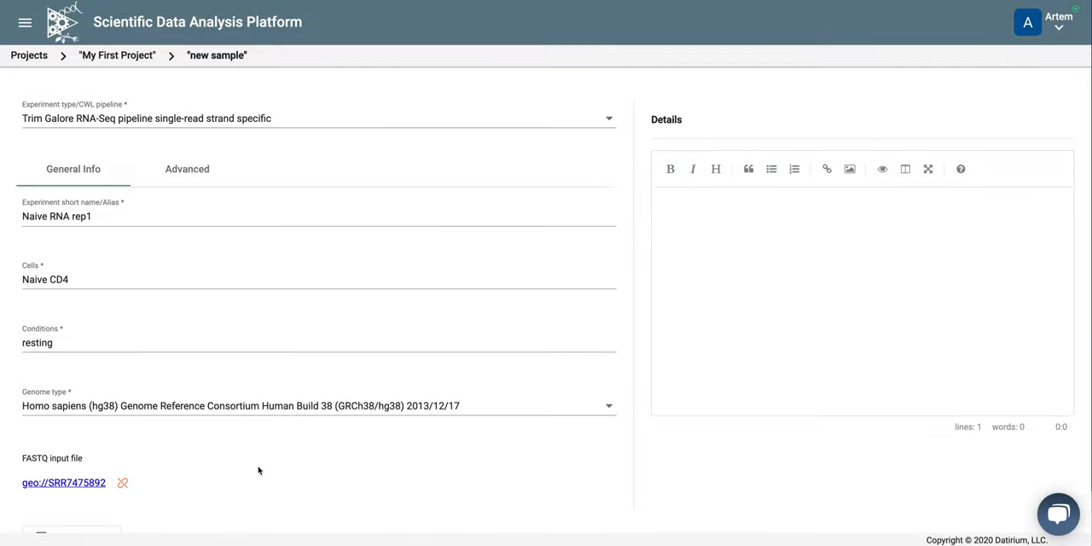
Review the Advanced pipeline settings, leaving thread count at 2 and clipping fields empty
scroll("down", 3)
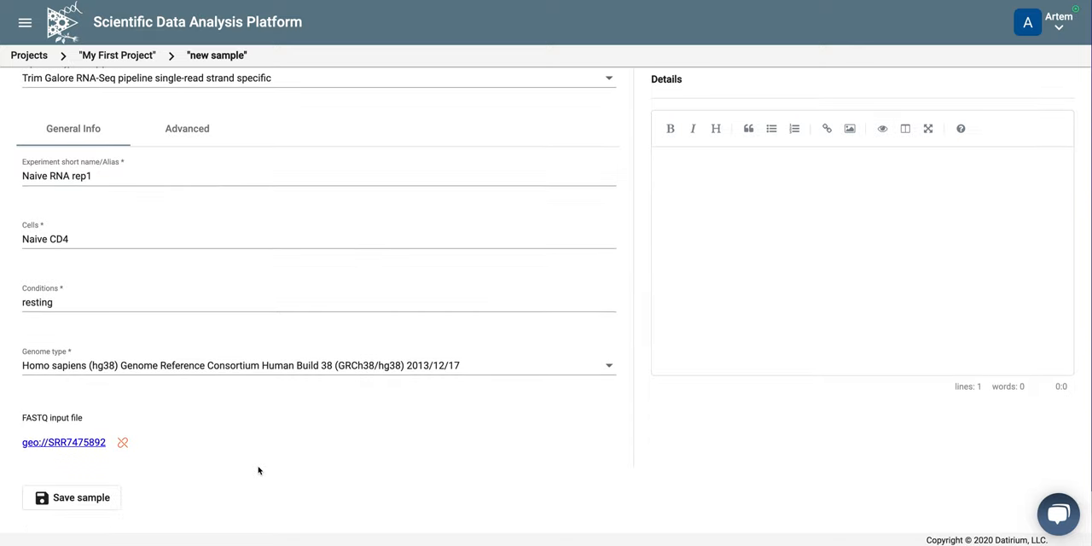
mouse_move(191, 106)
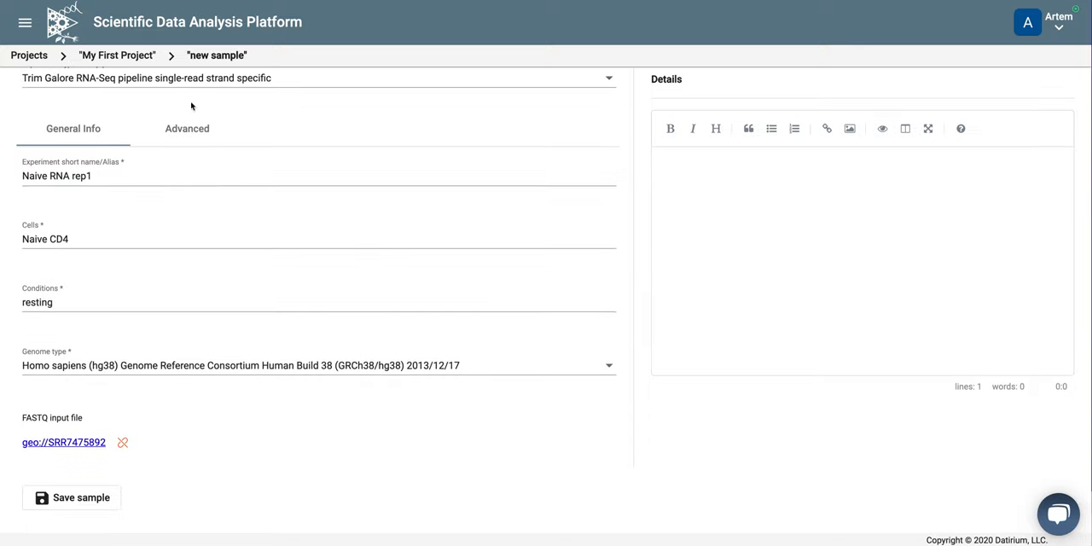
left_click(186, 128)
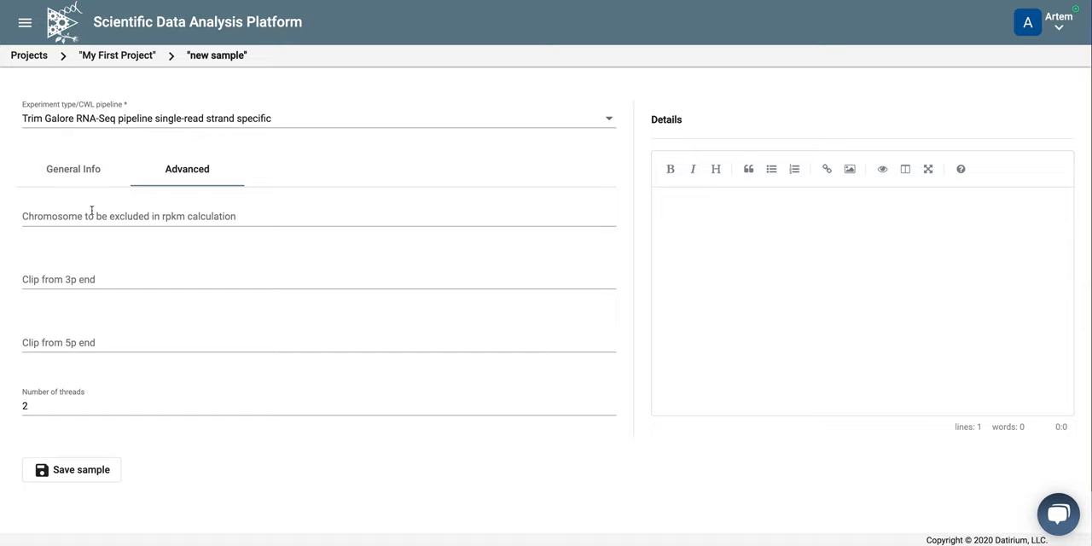
mouse_move(72, 311)
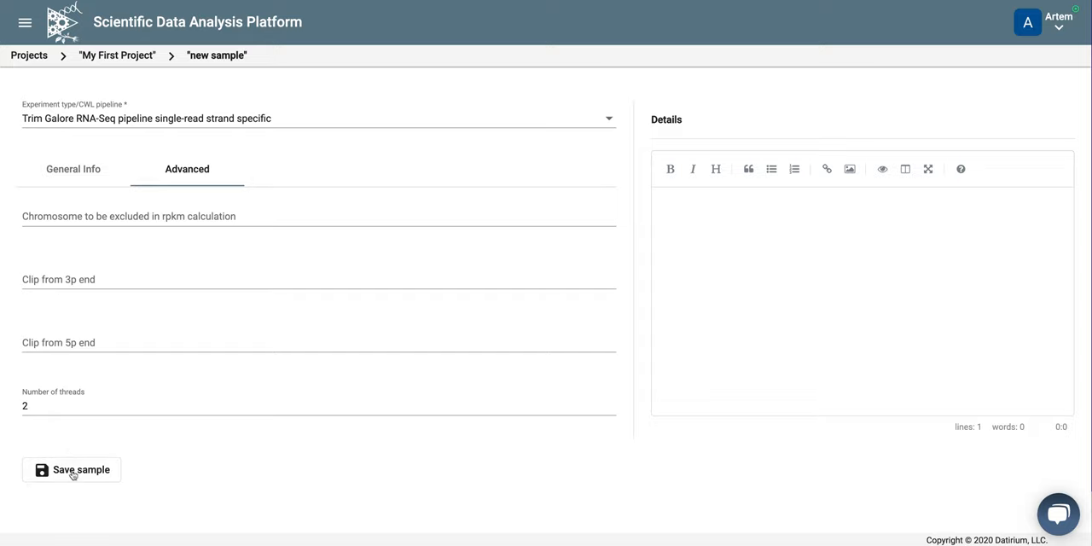
mouse_move(72, 471)
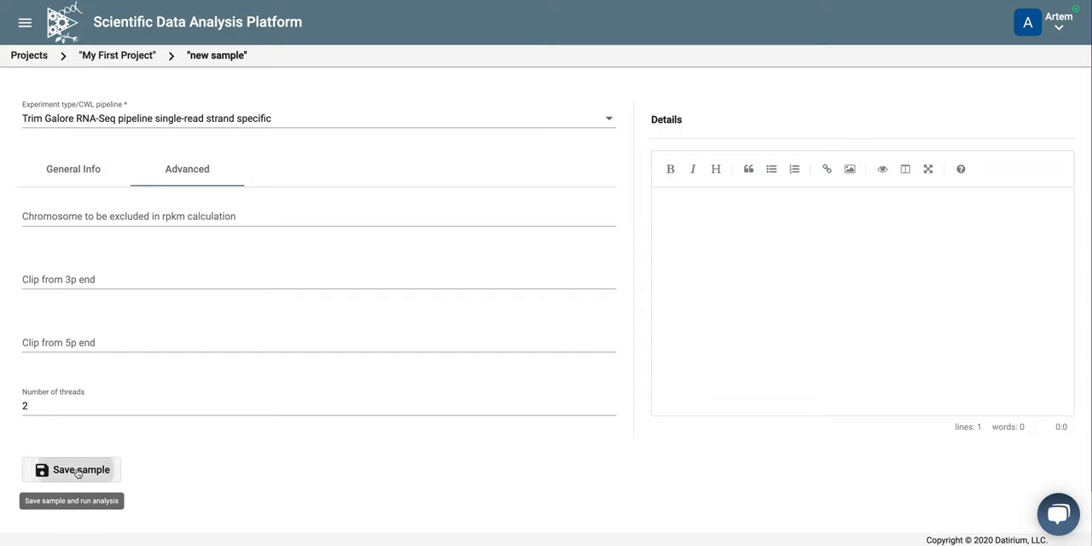